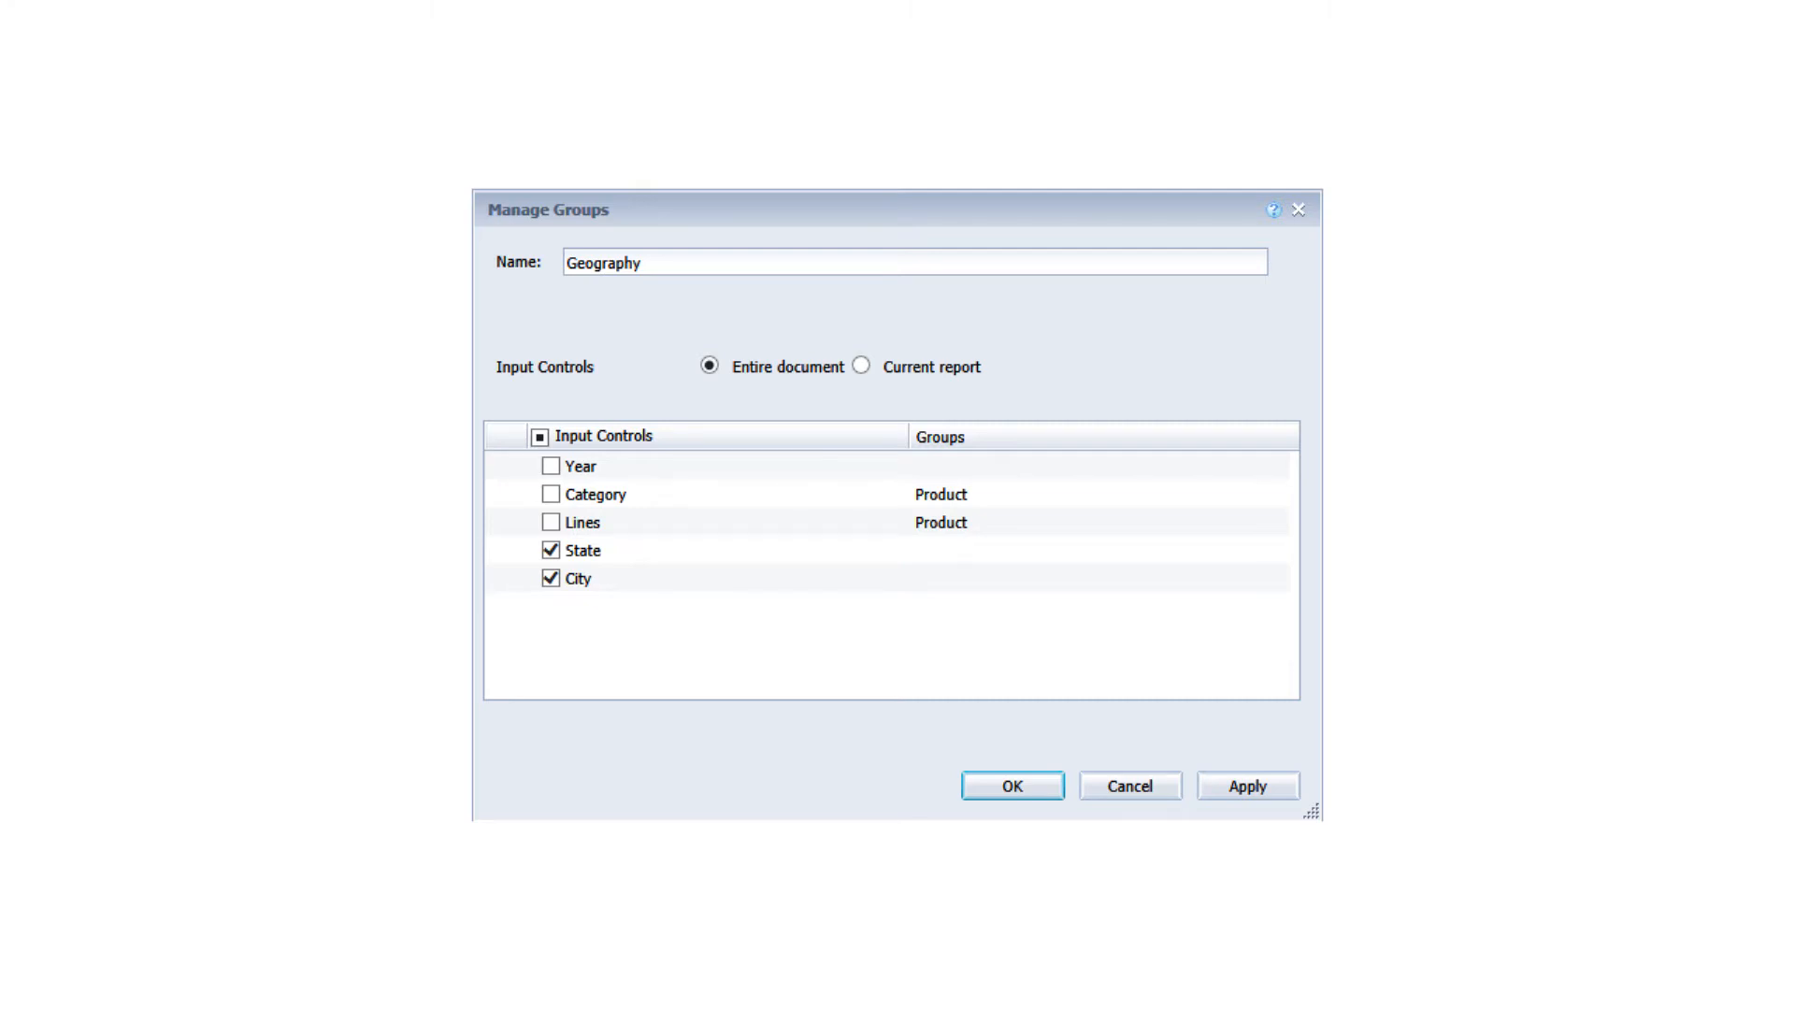
Open the document in Design mode to show Report 1's city sales revenue table
click(1010, 786)
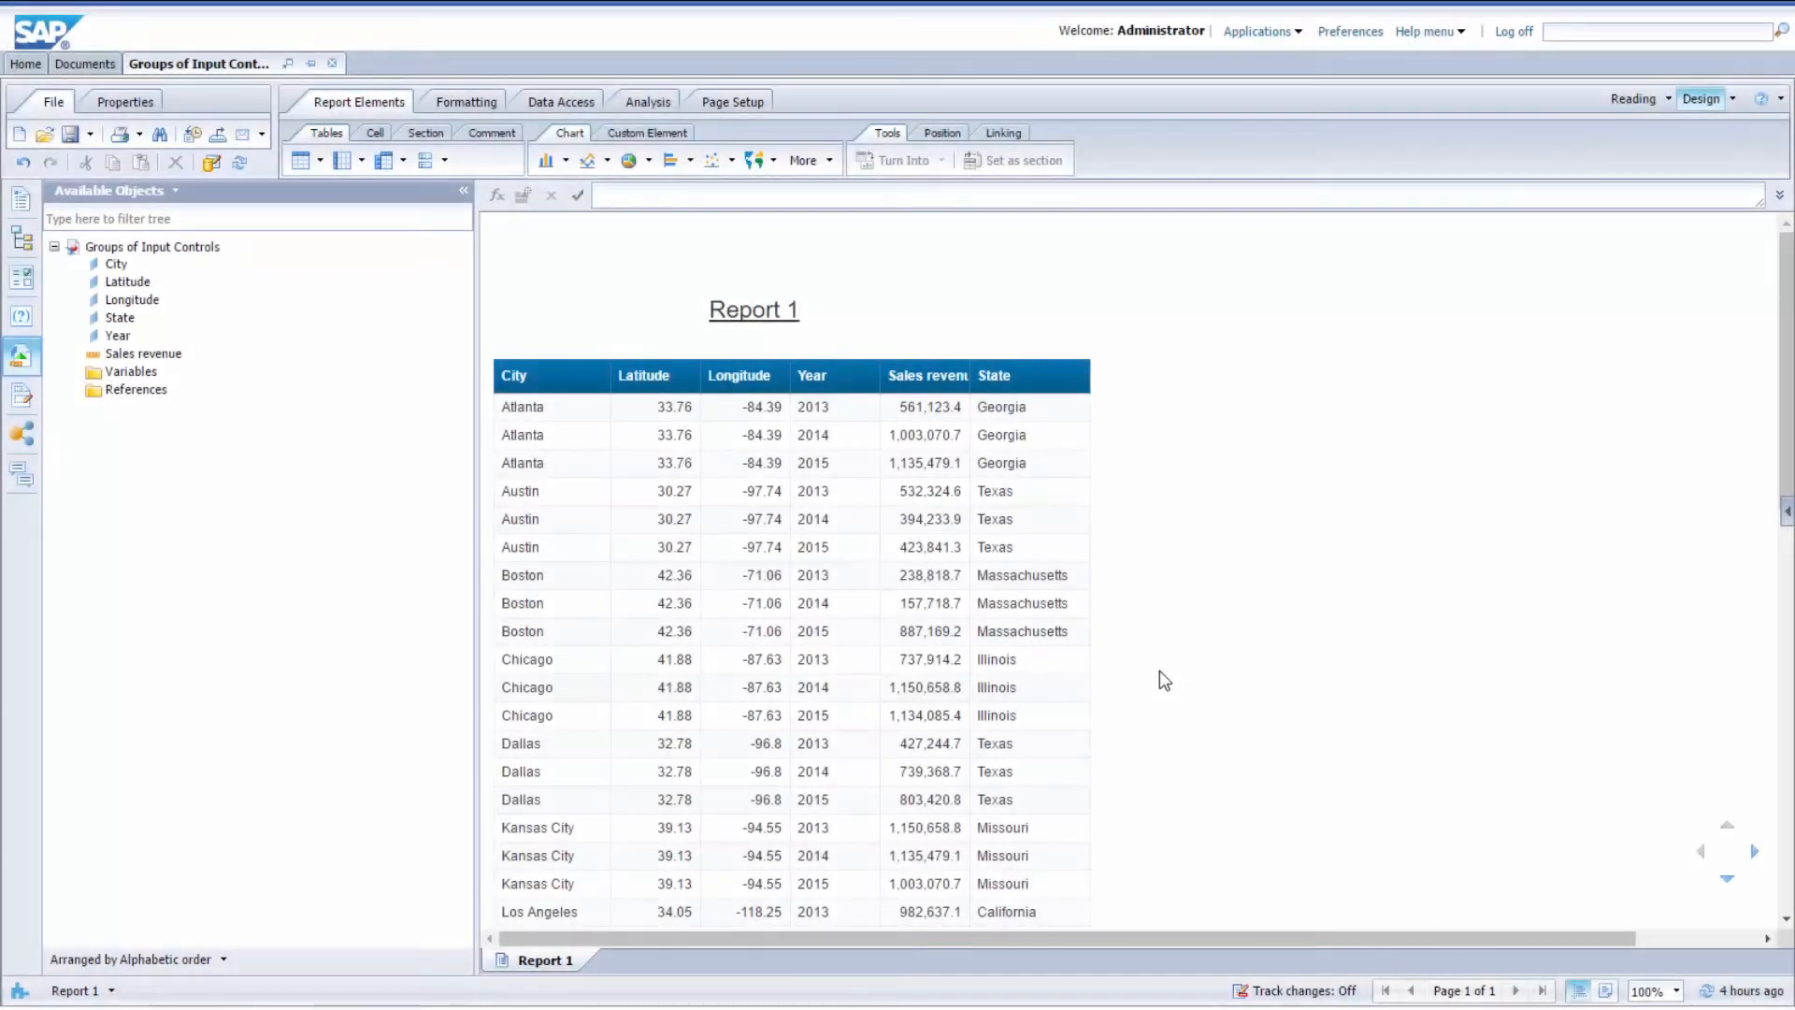
Open the Input Controls panel listing State, City and Year controls
click(22, 276)
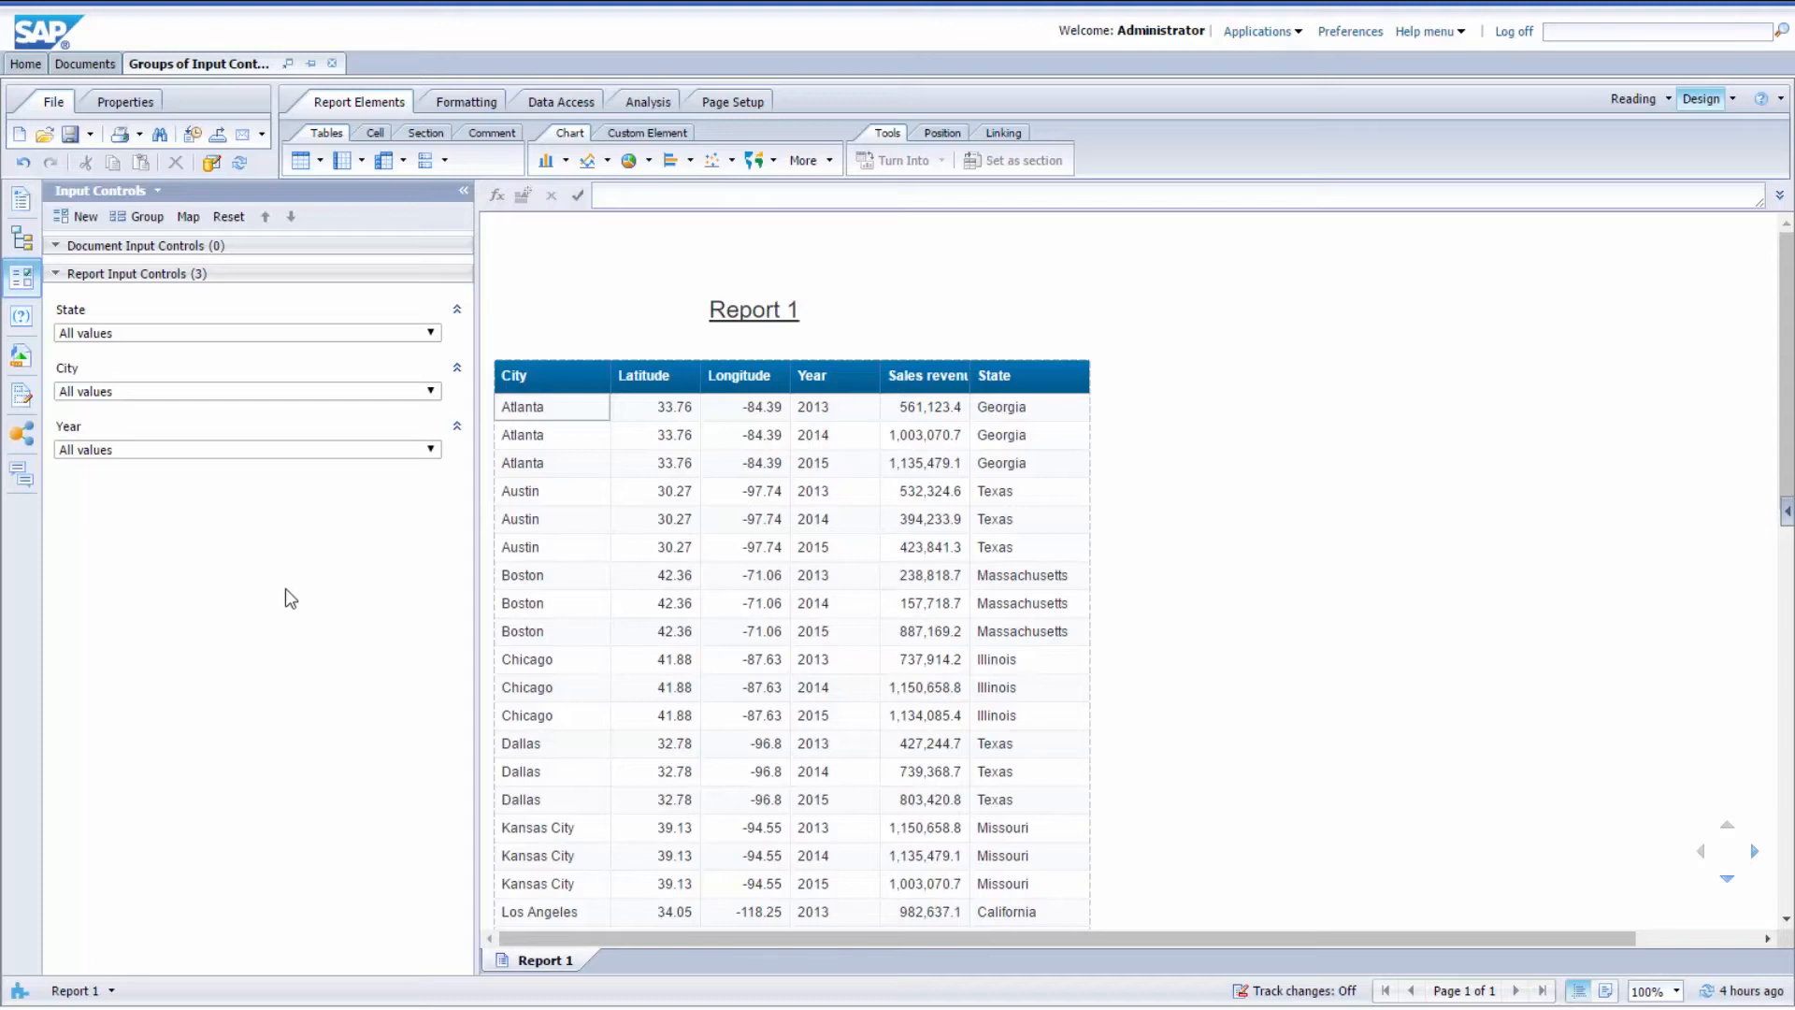
mouse_move(27, 307)
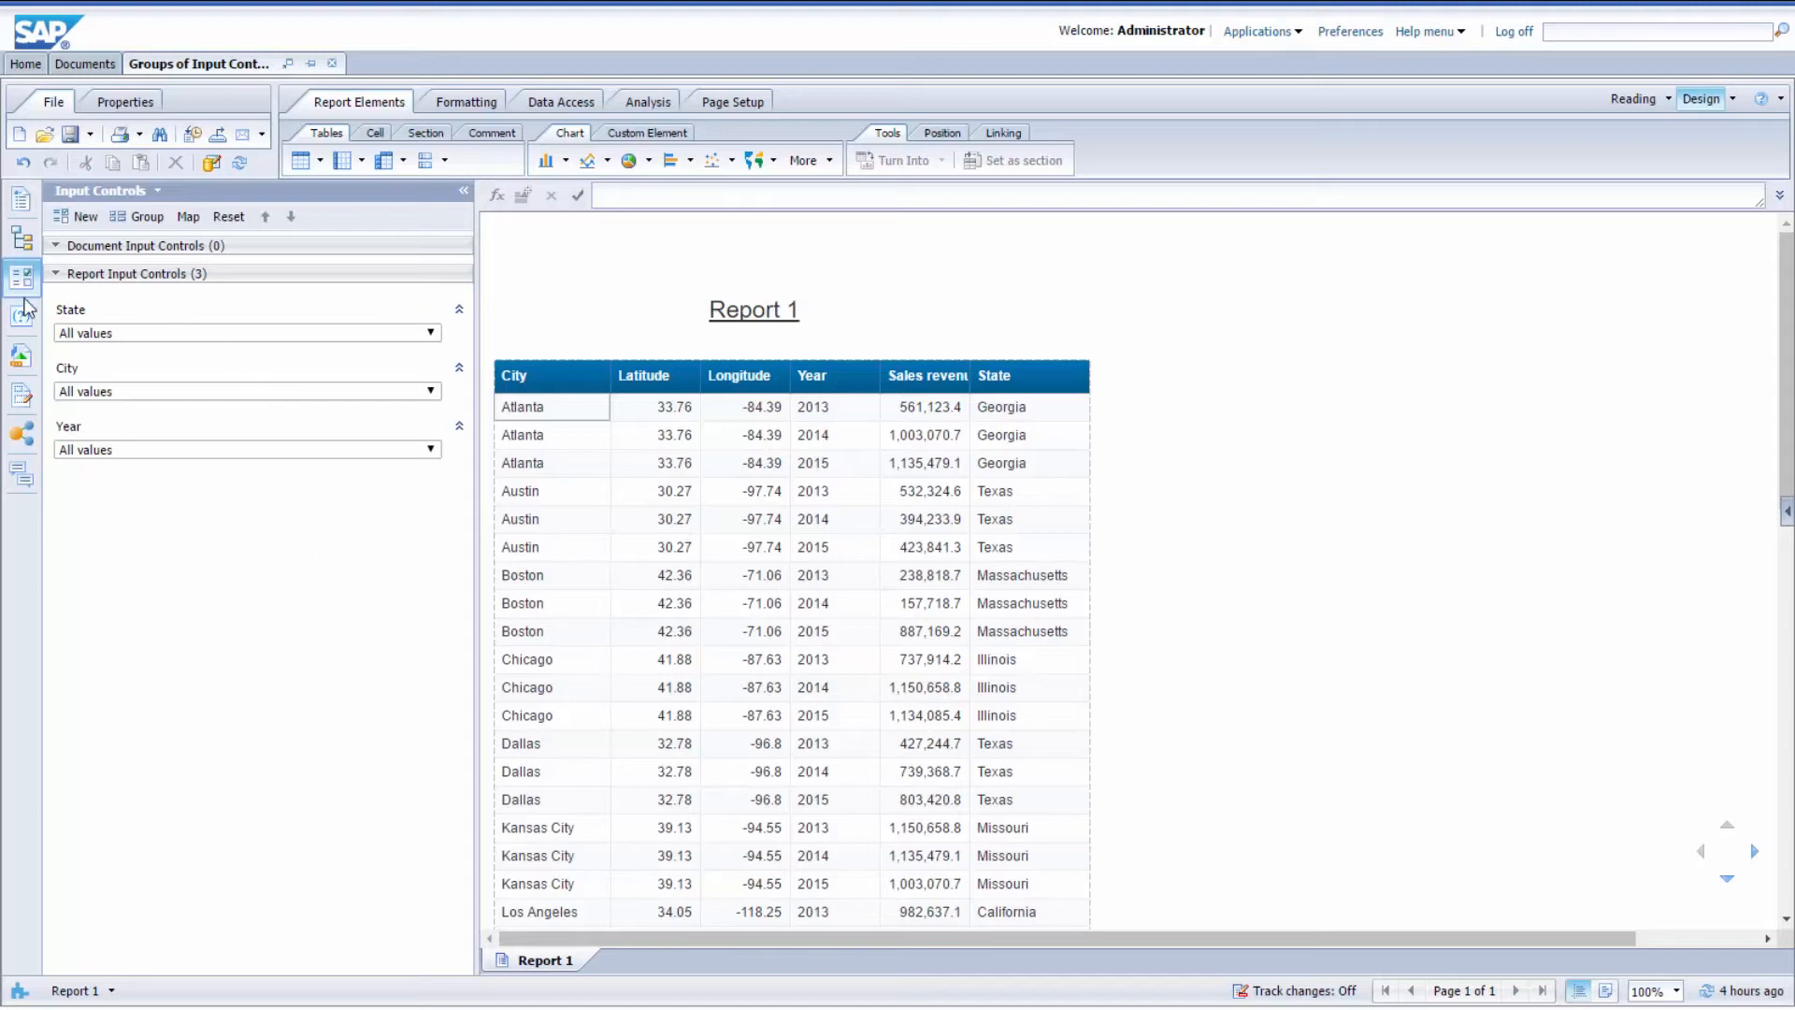
mouse_move(294, 566)
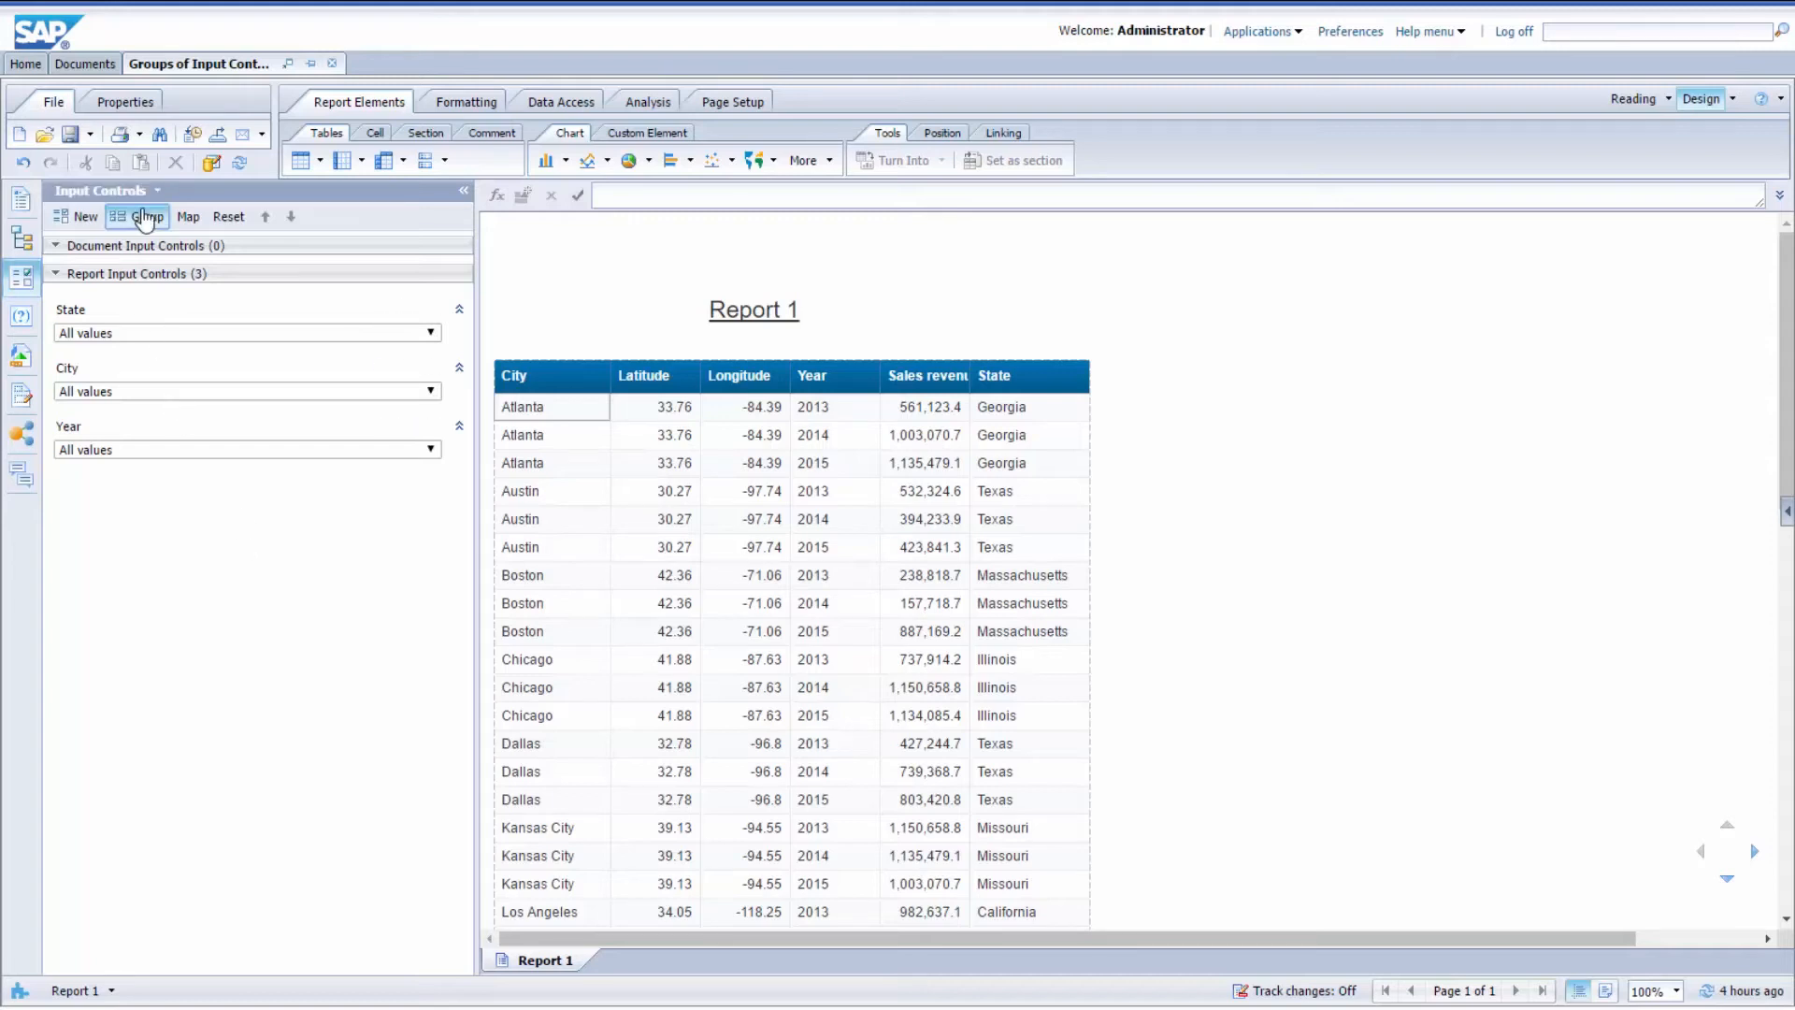
Group the State and City input controls as 'Group 1'
click(146, 216)
text(G)
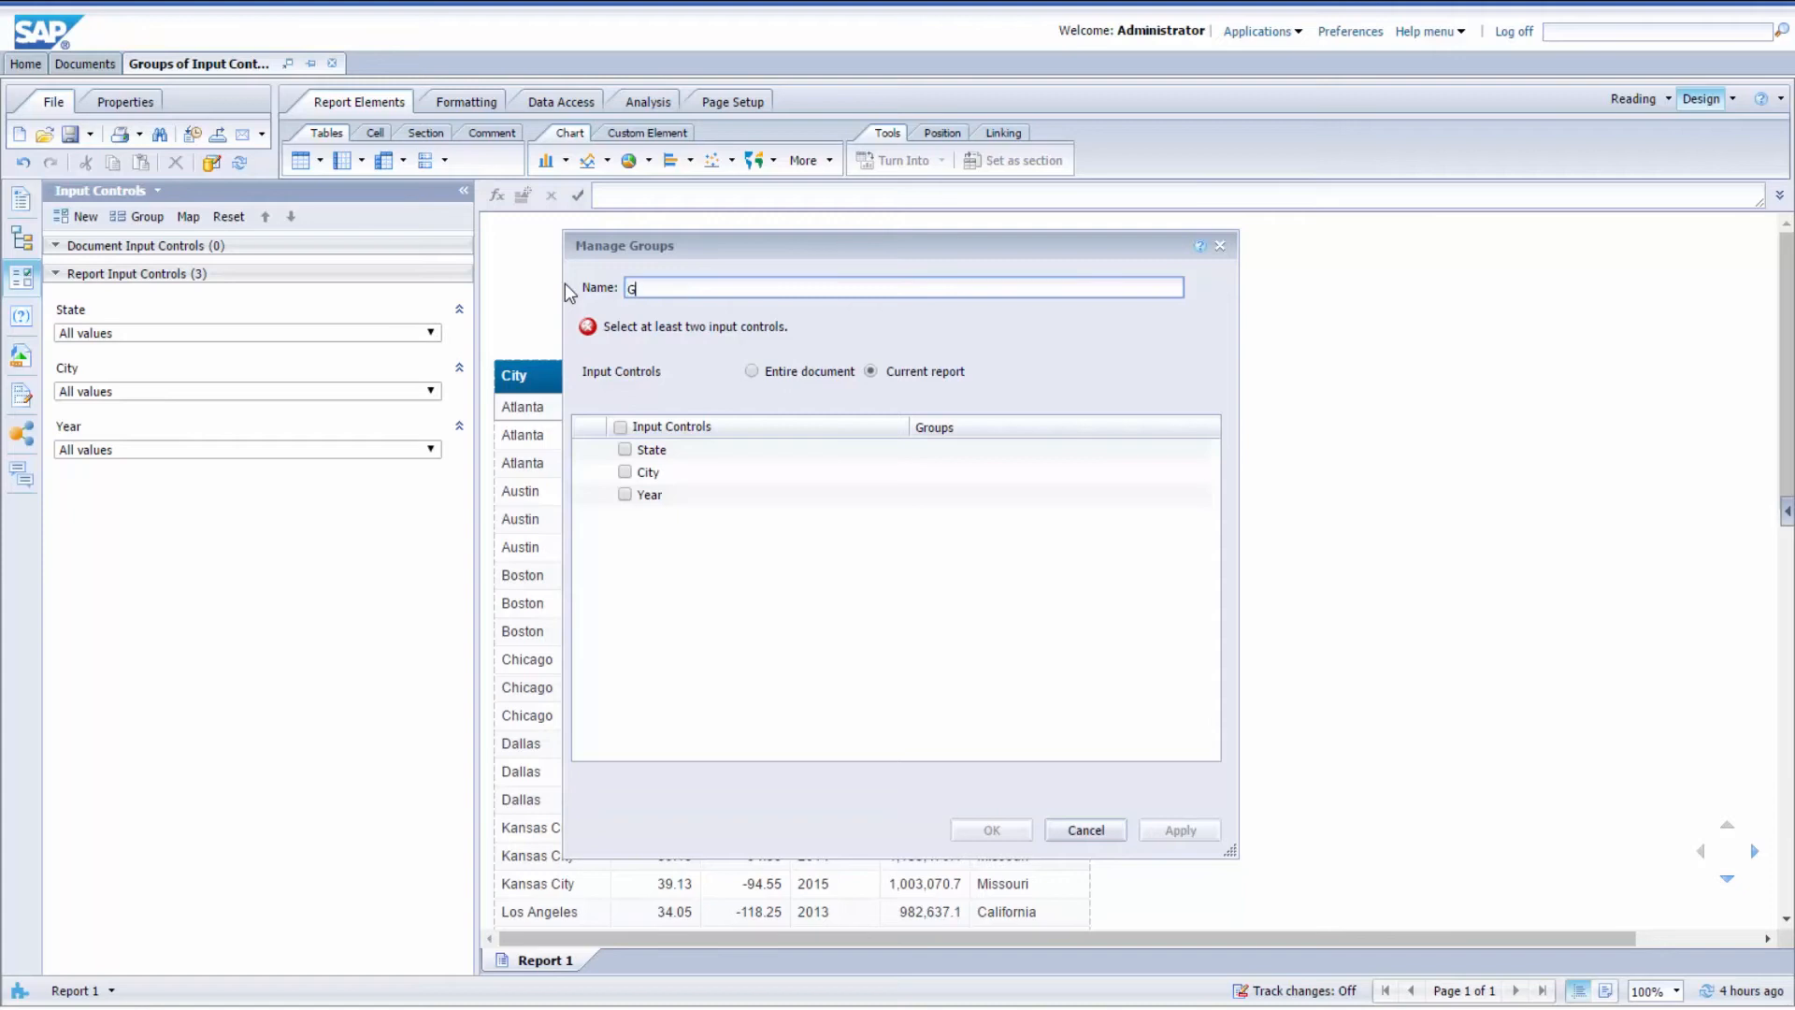
text(roup 1)
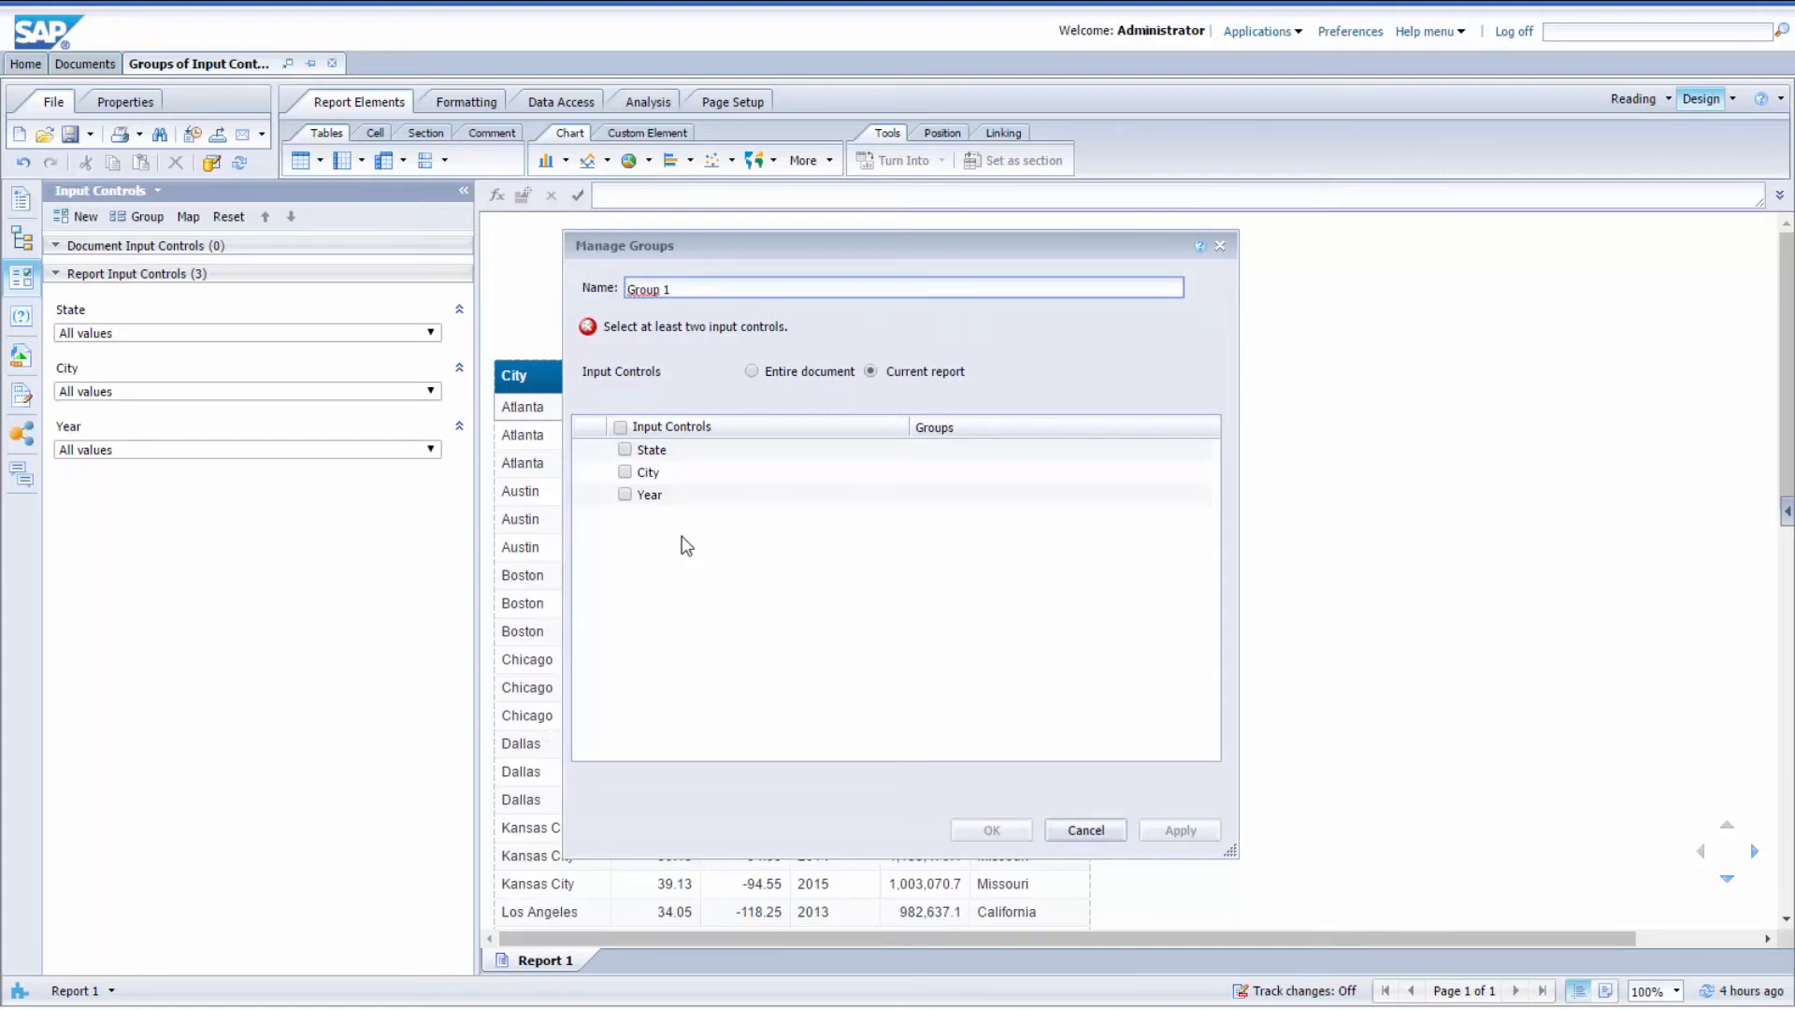
mouse_move(699, 598)
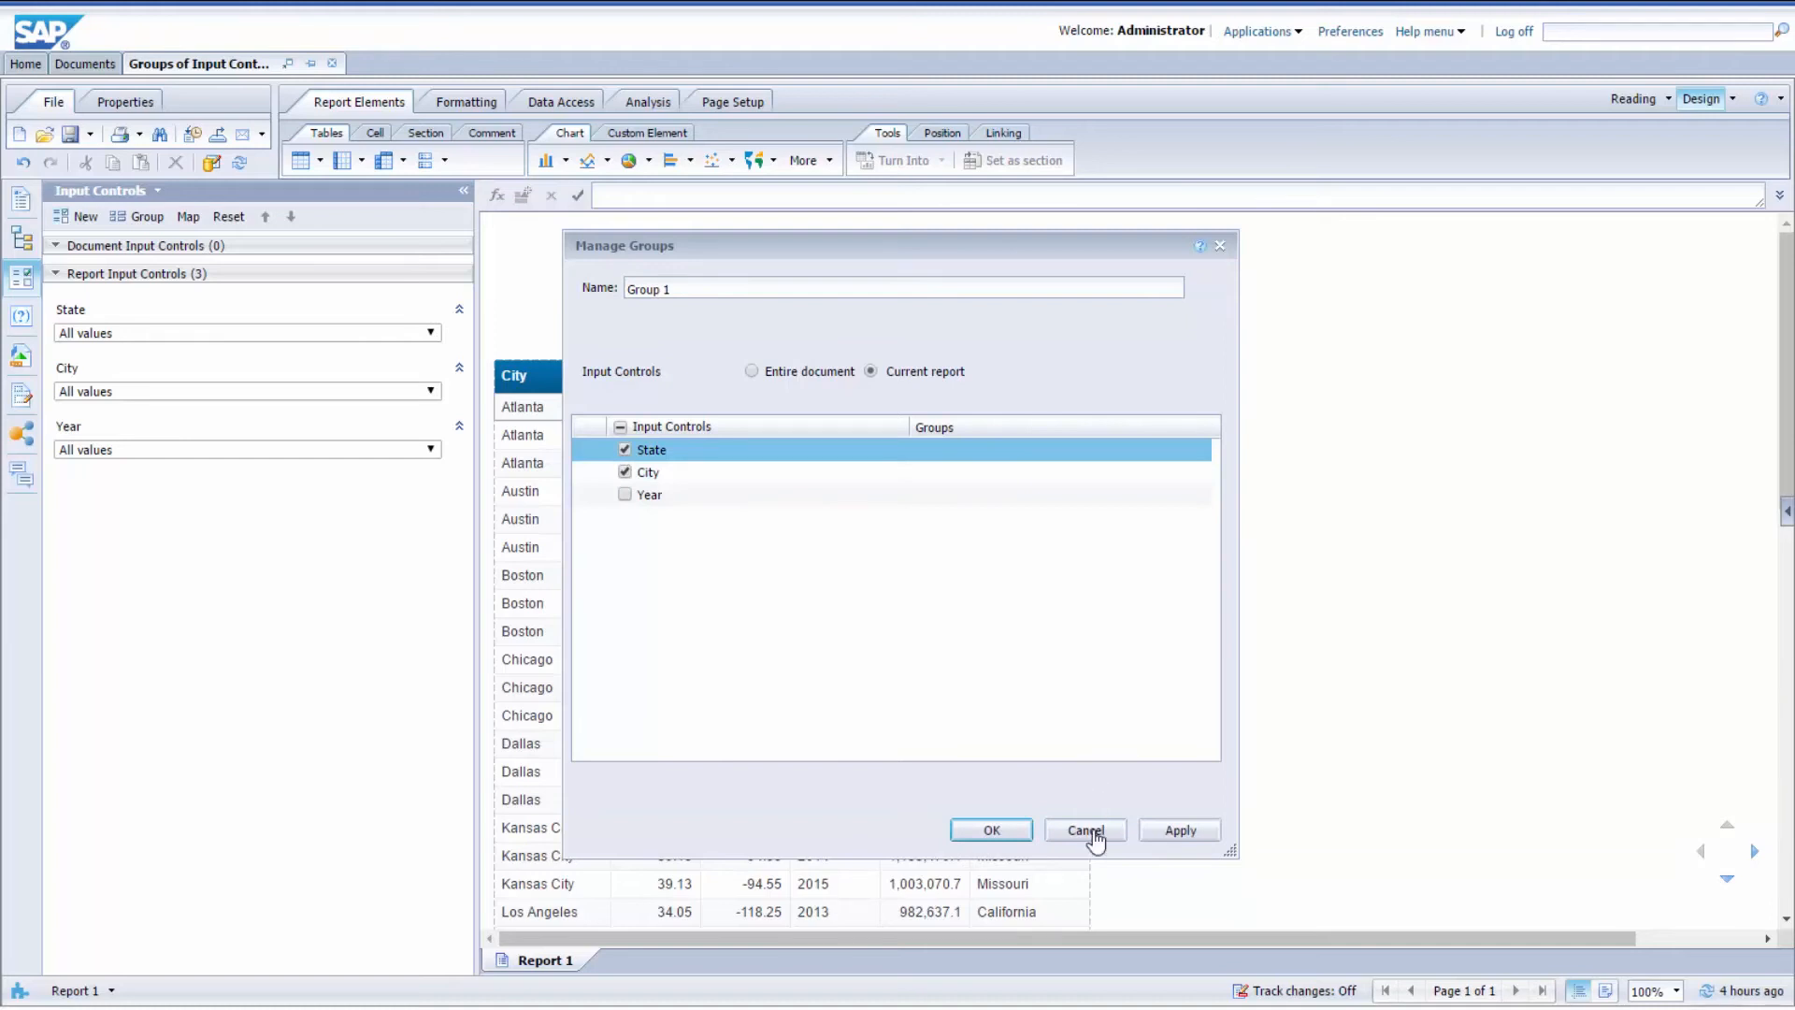
click(1085, 829)
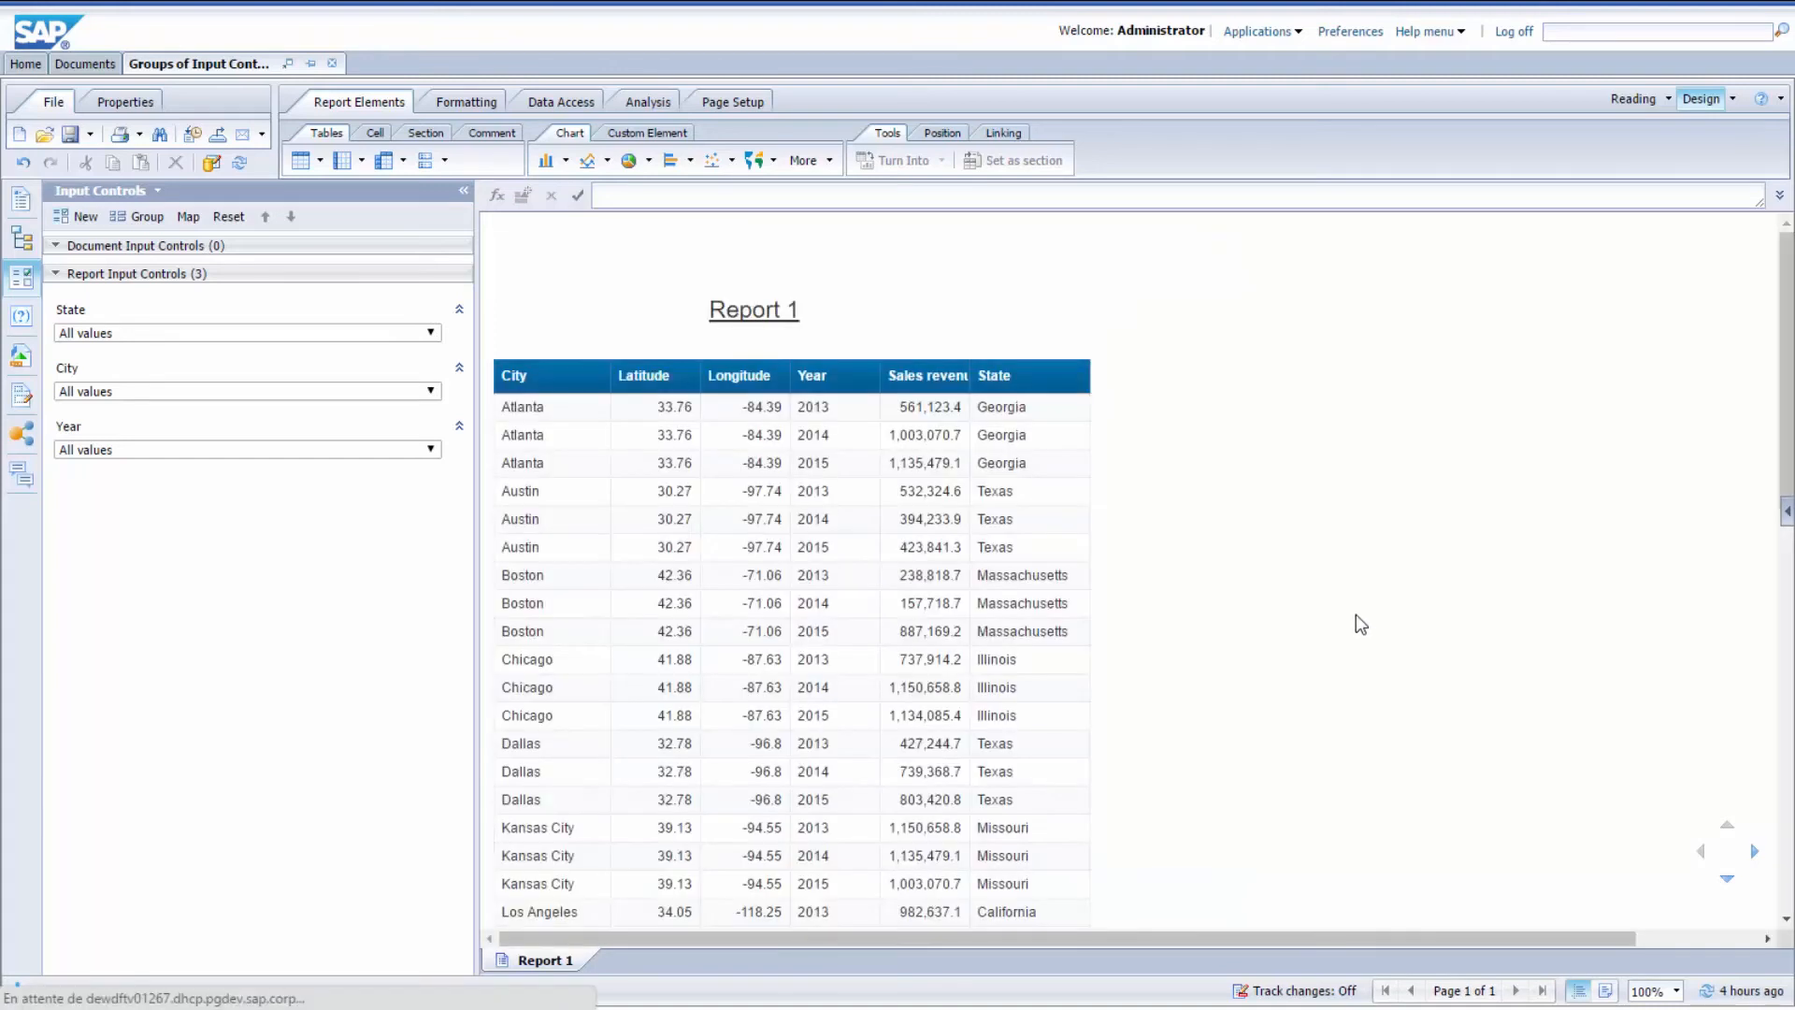
click(146, 216)
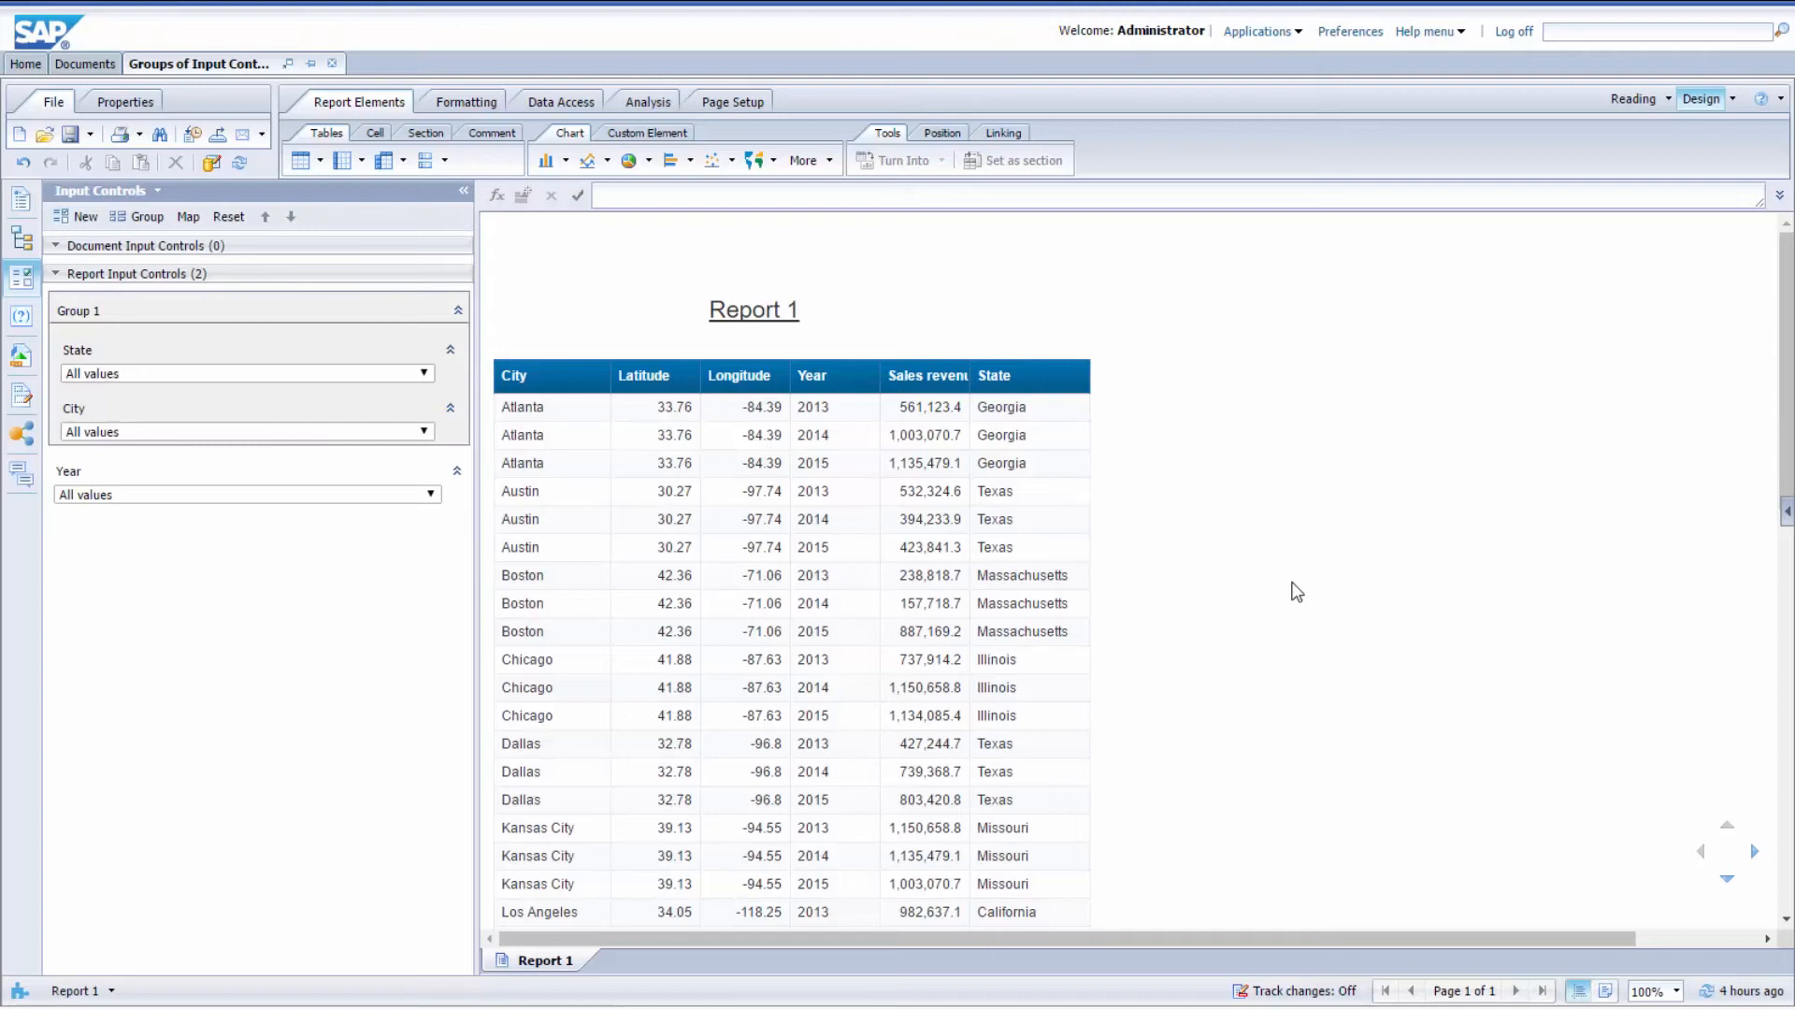
mouse_move(149, 301)
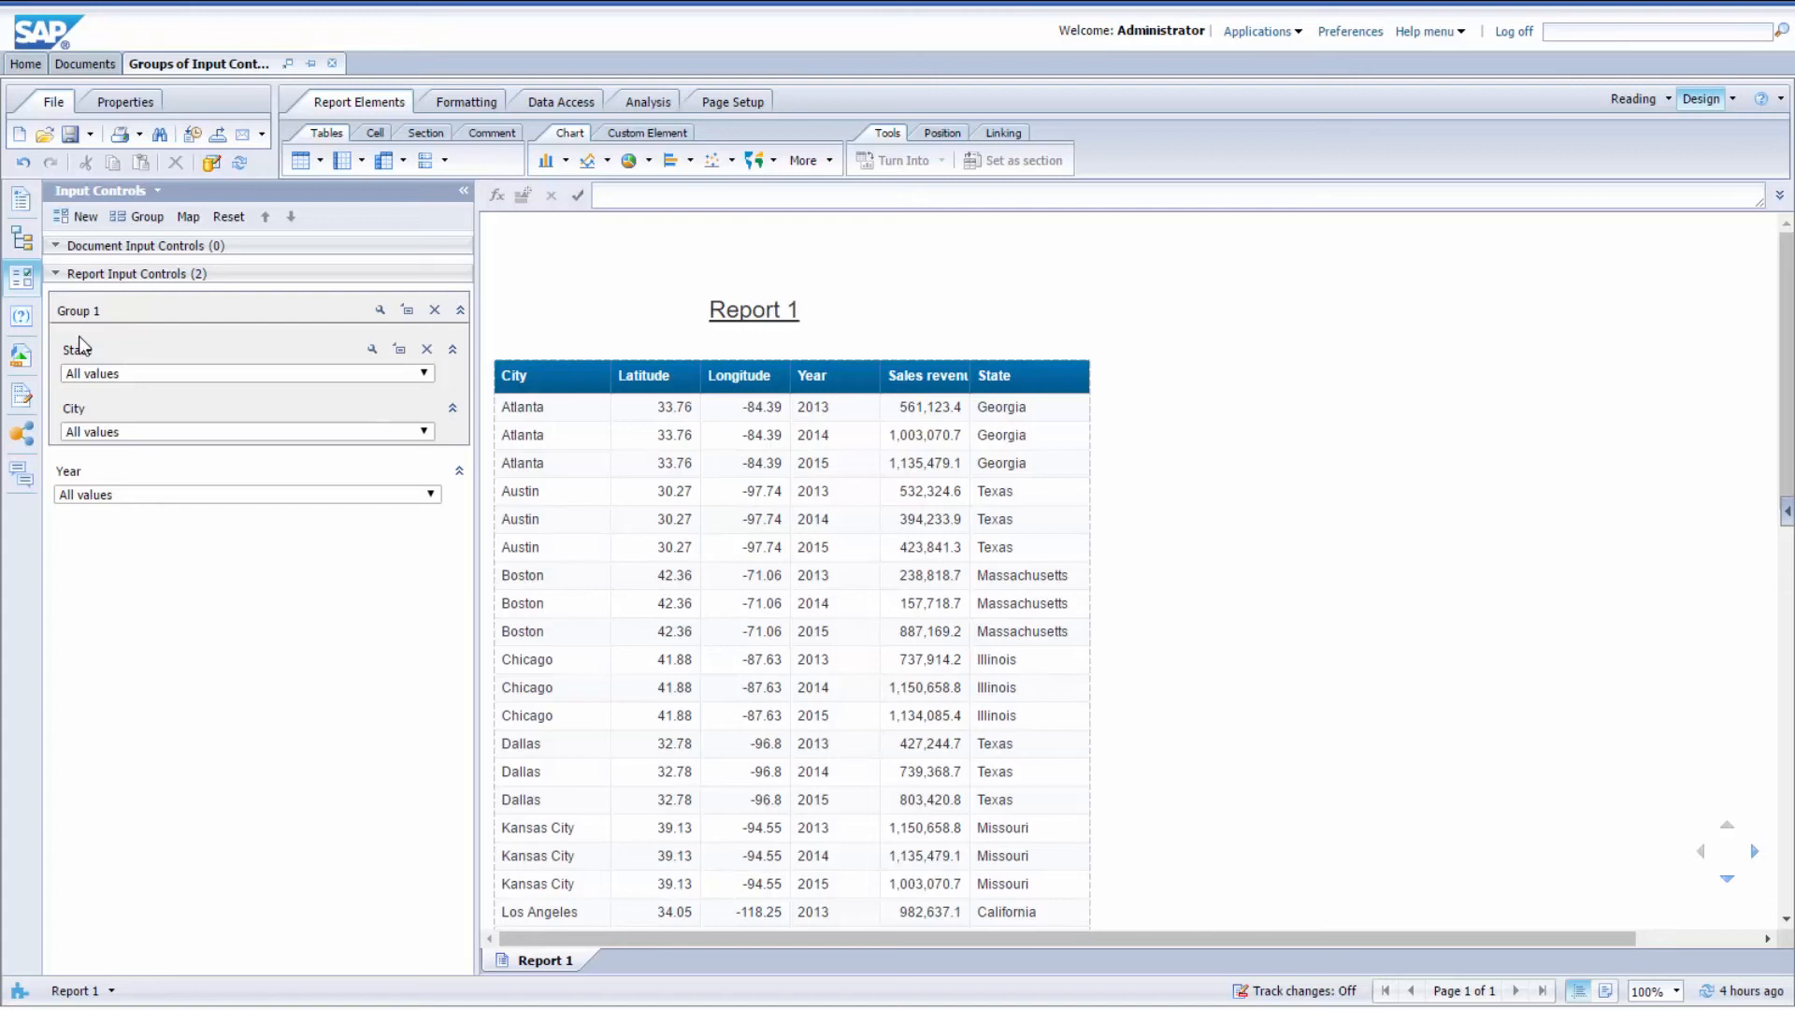
mouse_move(148, 408)
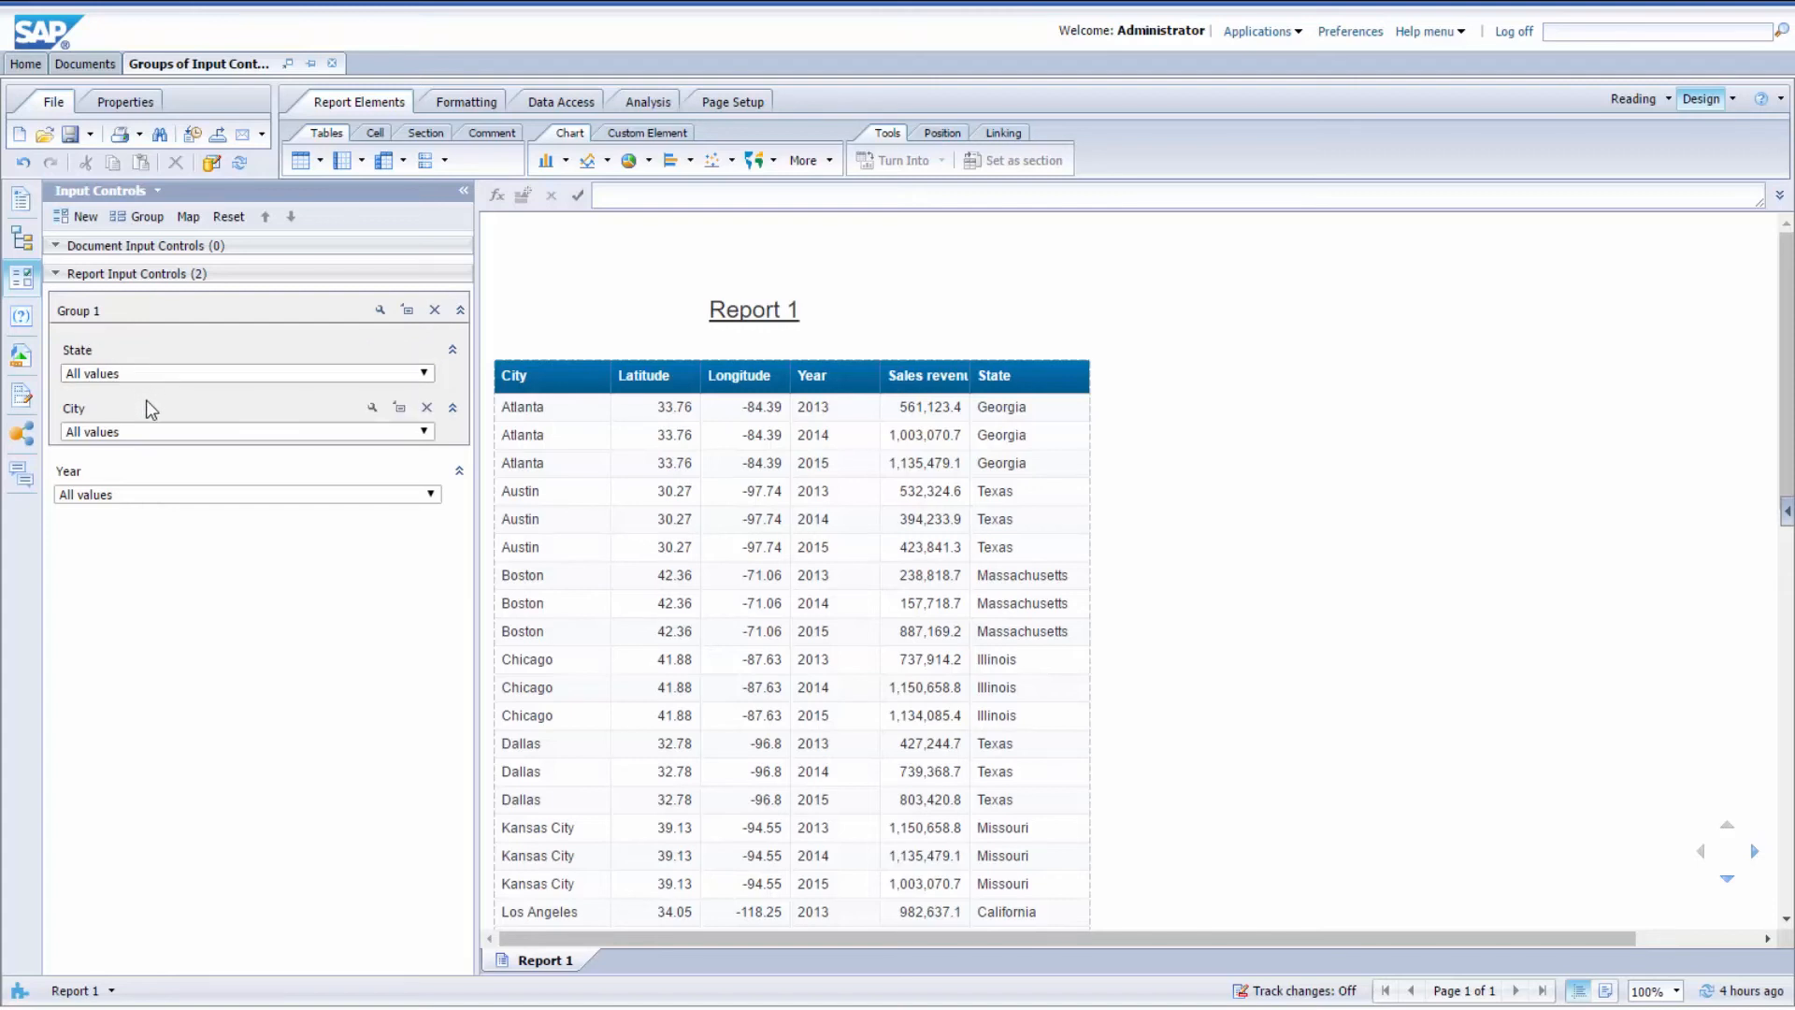
mouse_move(86, 418)
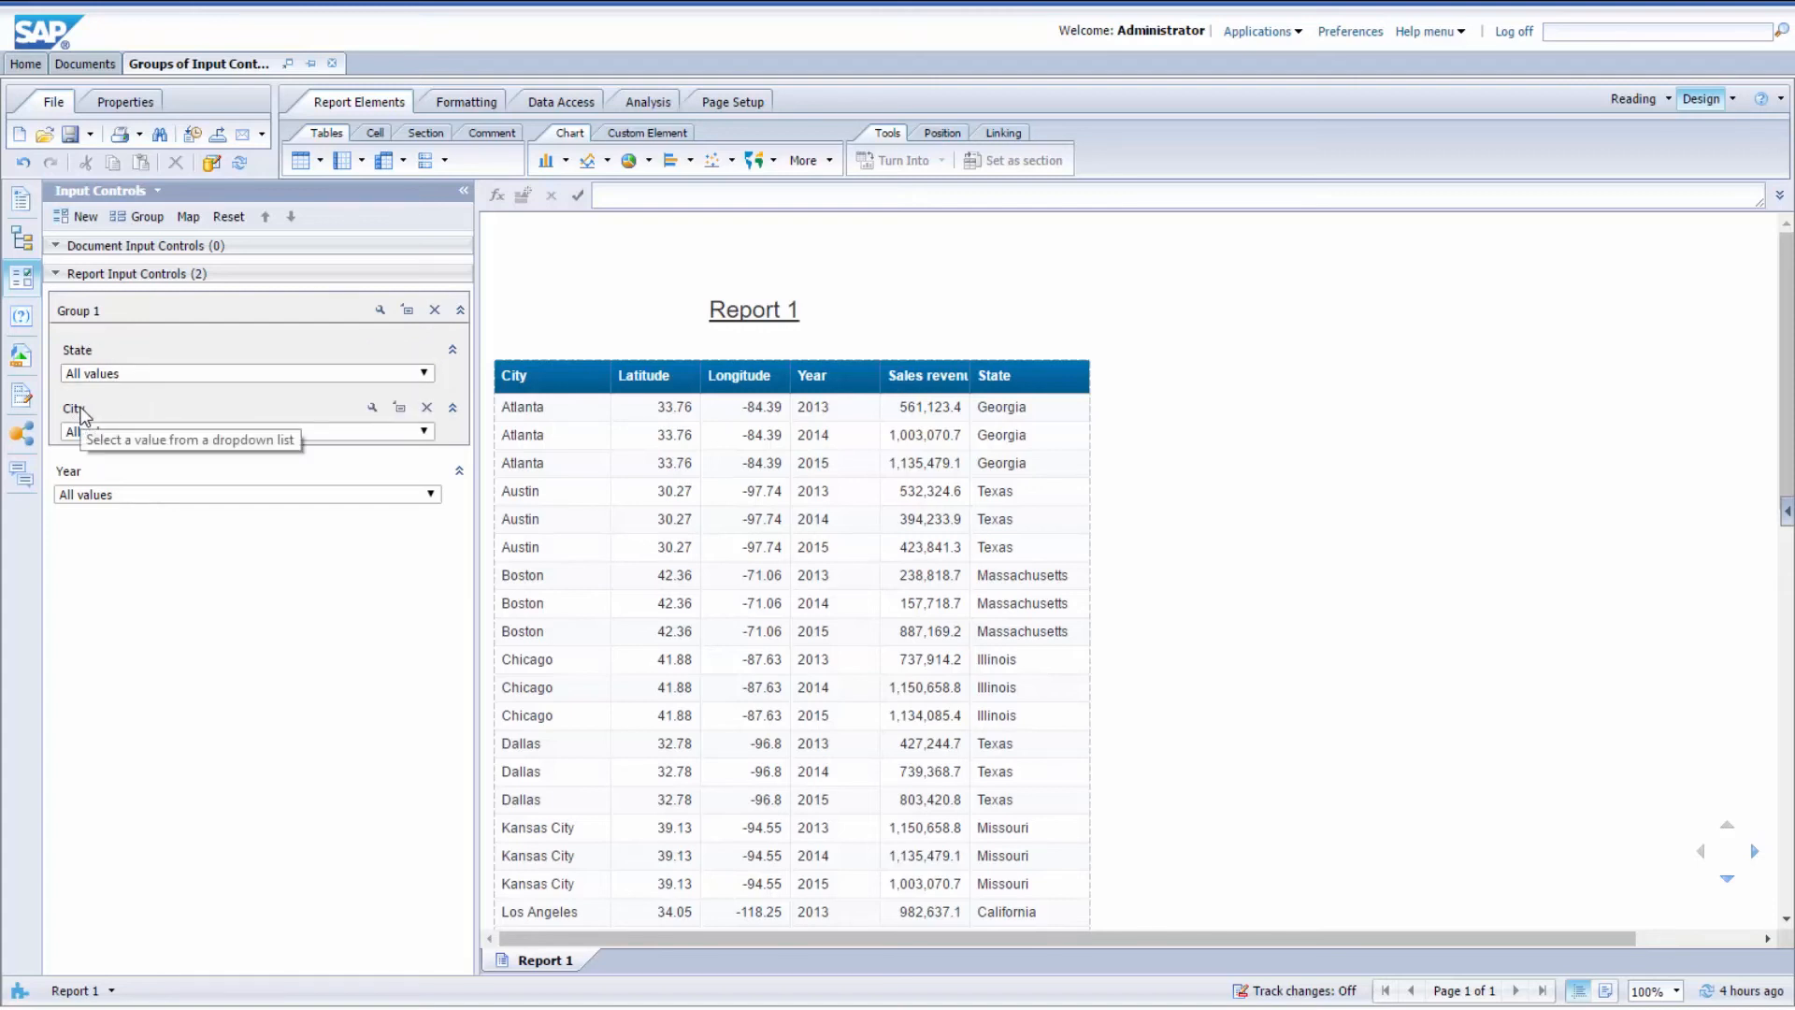
right_click(72, 409)
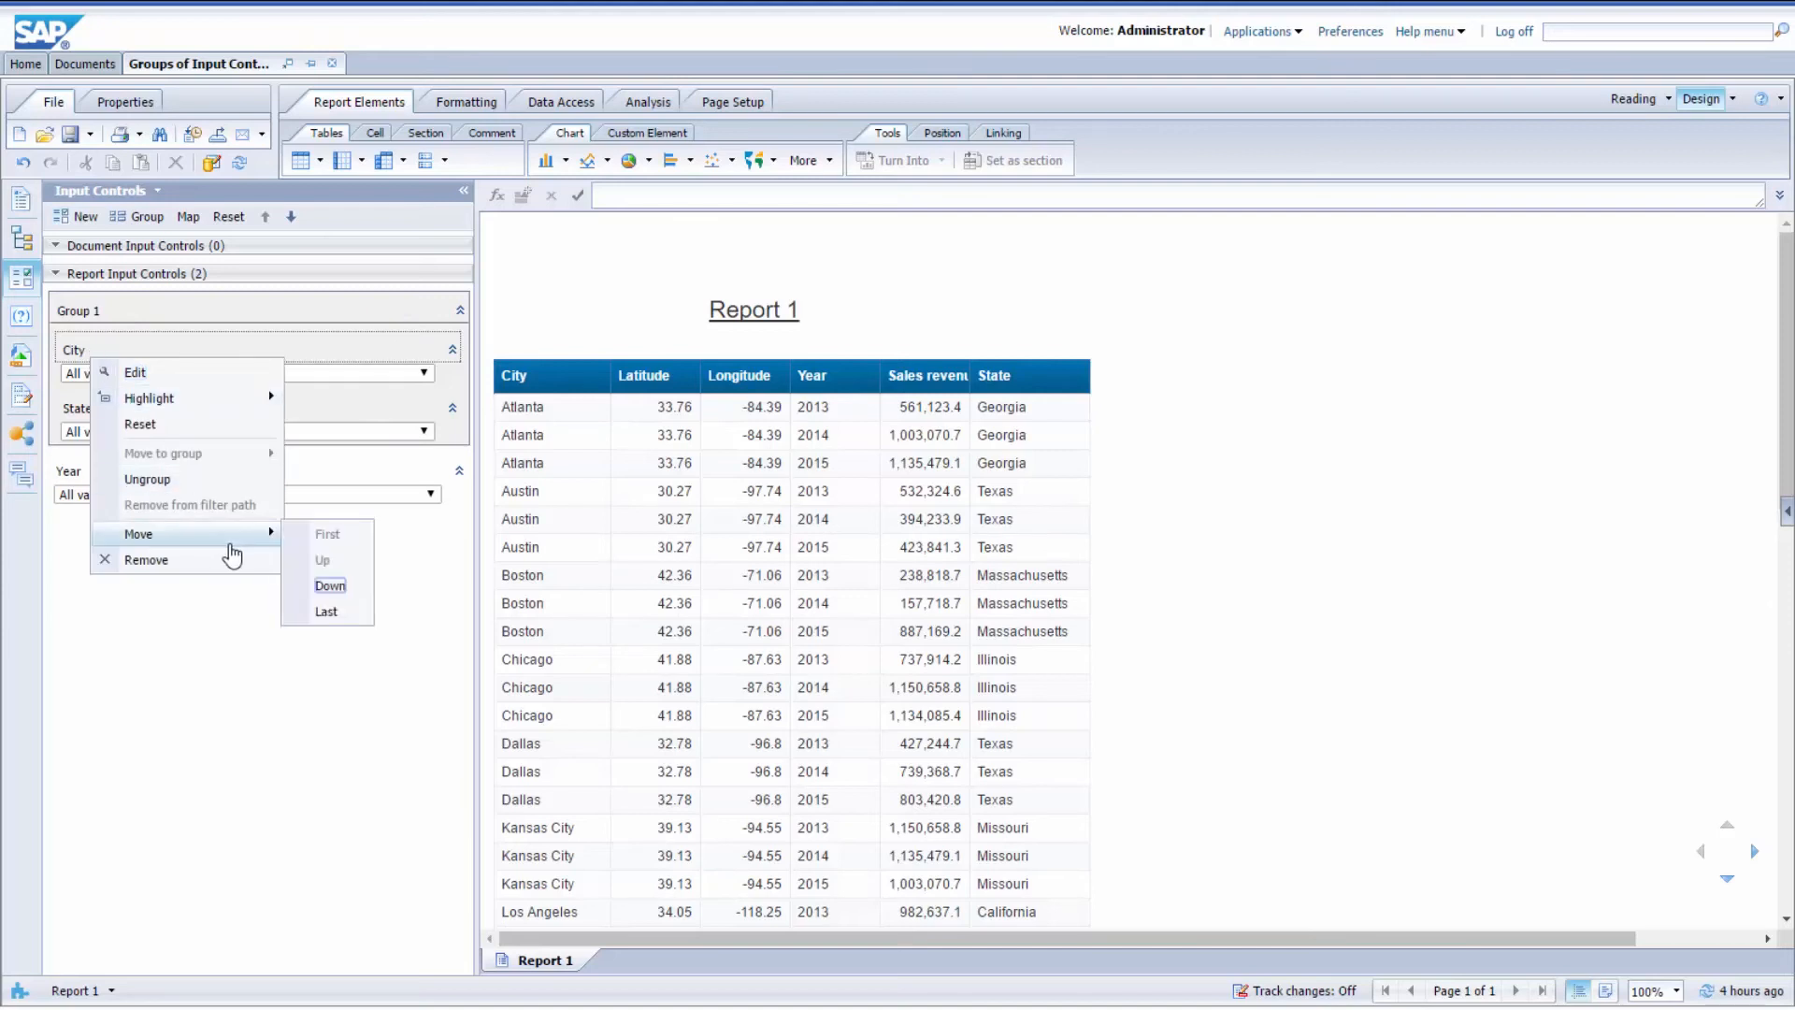
click(330, 585)
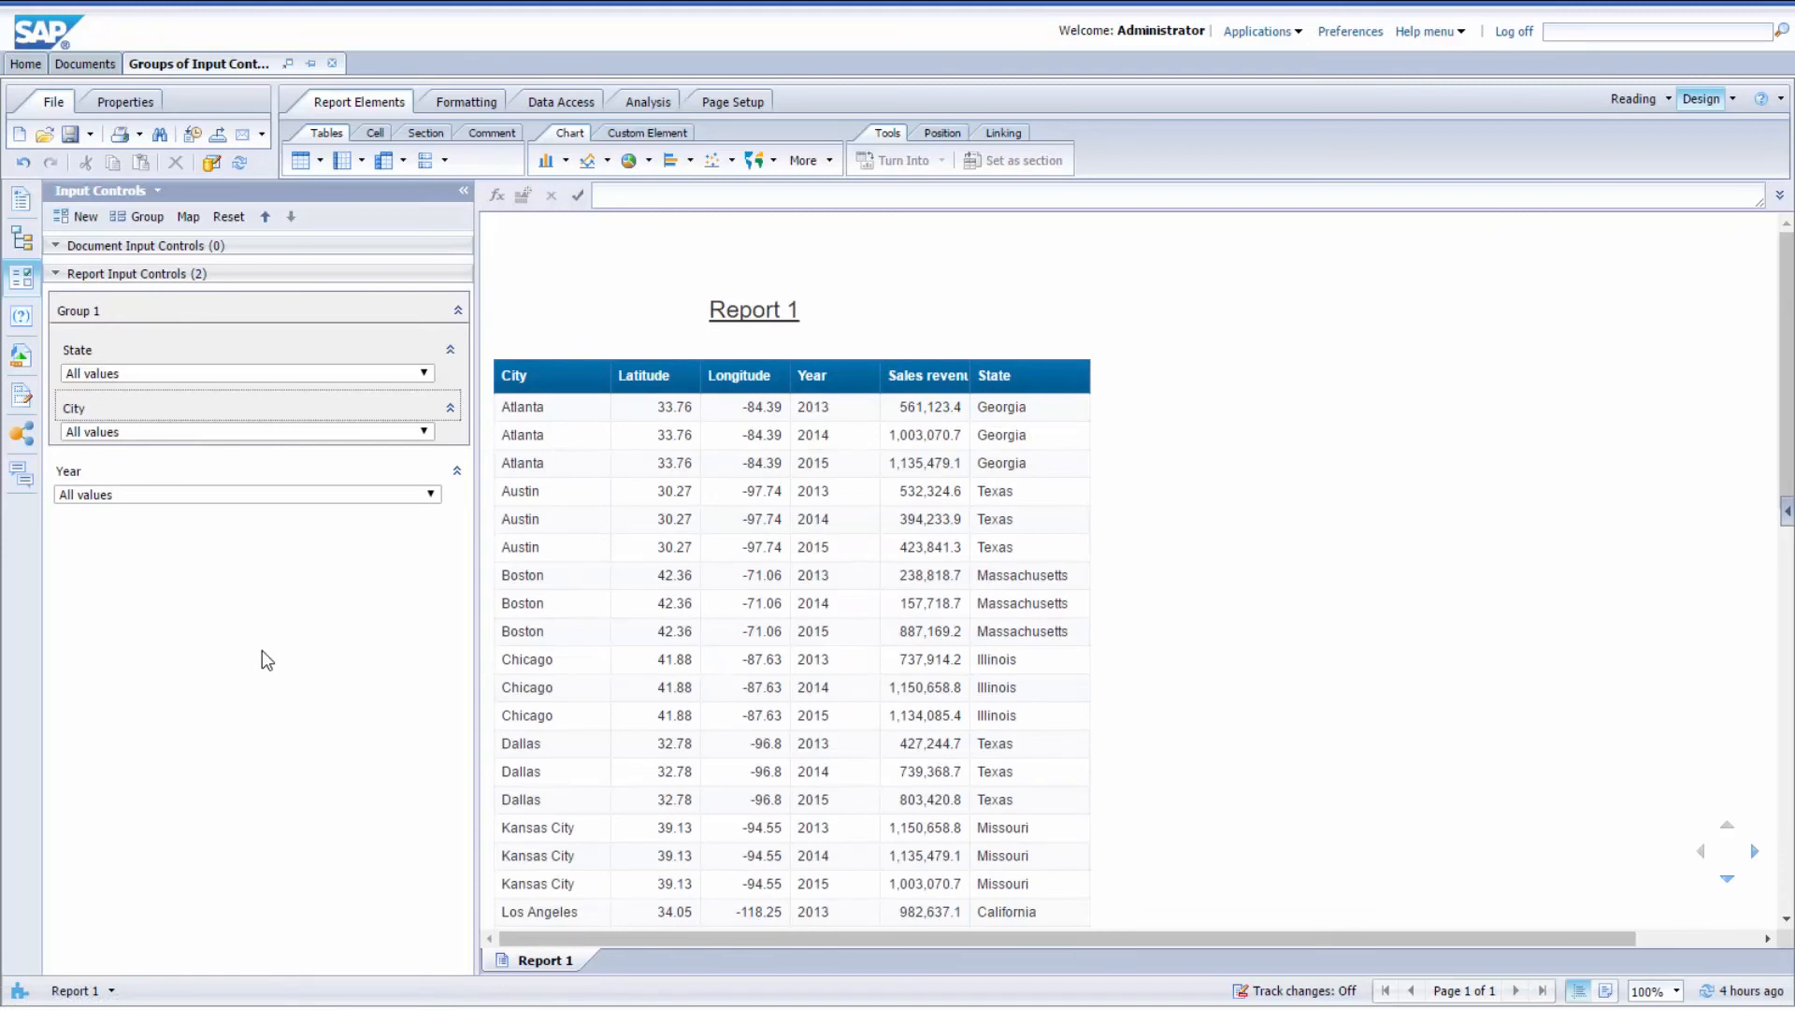
mouse_move(286, 624)
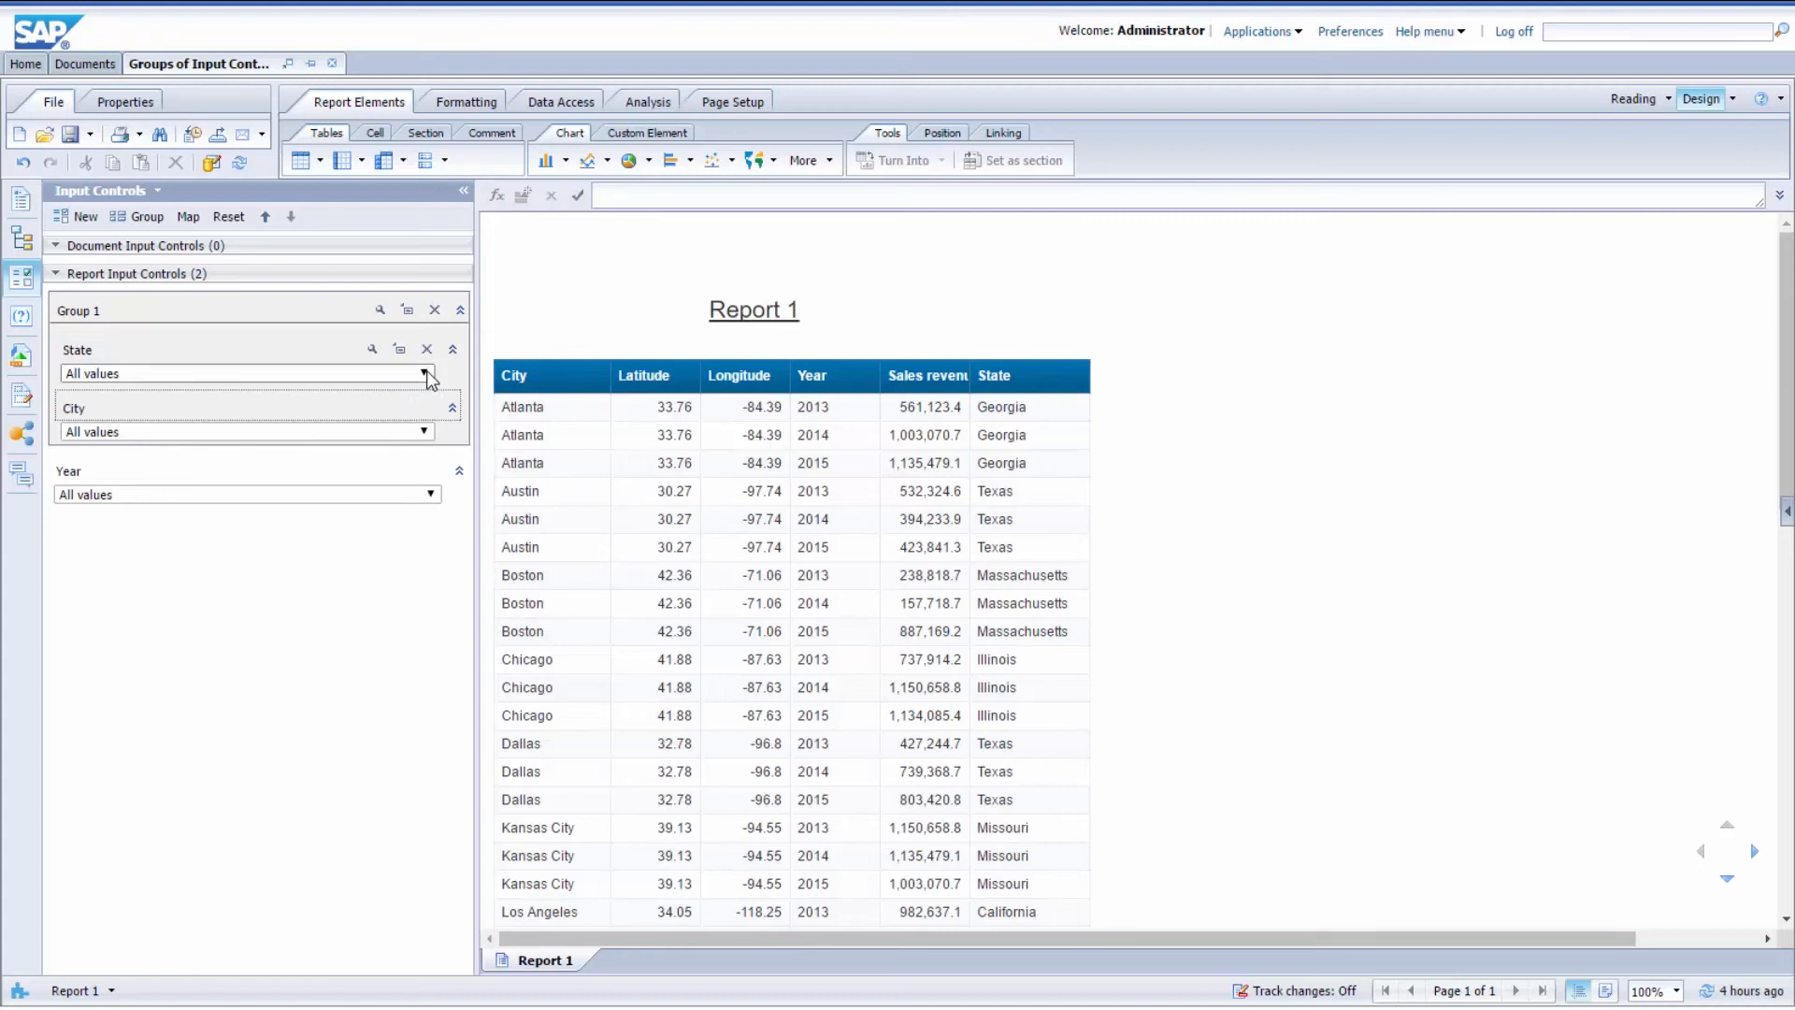
In Group 1, set State to California and City to Los Angeles
click(427, 373)
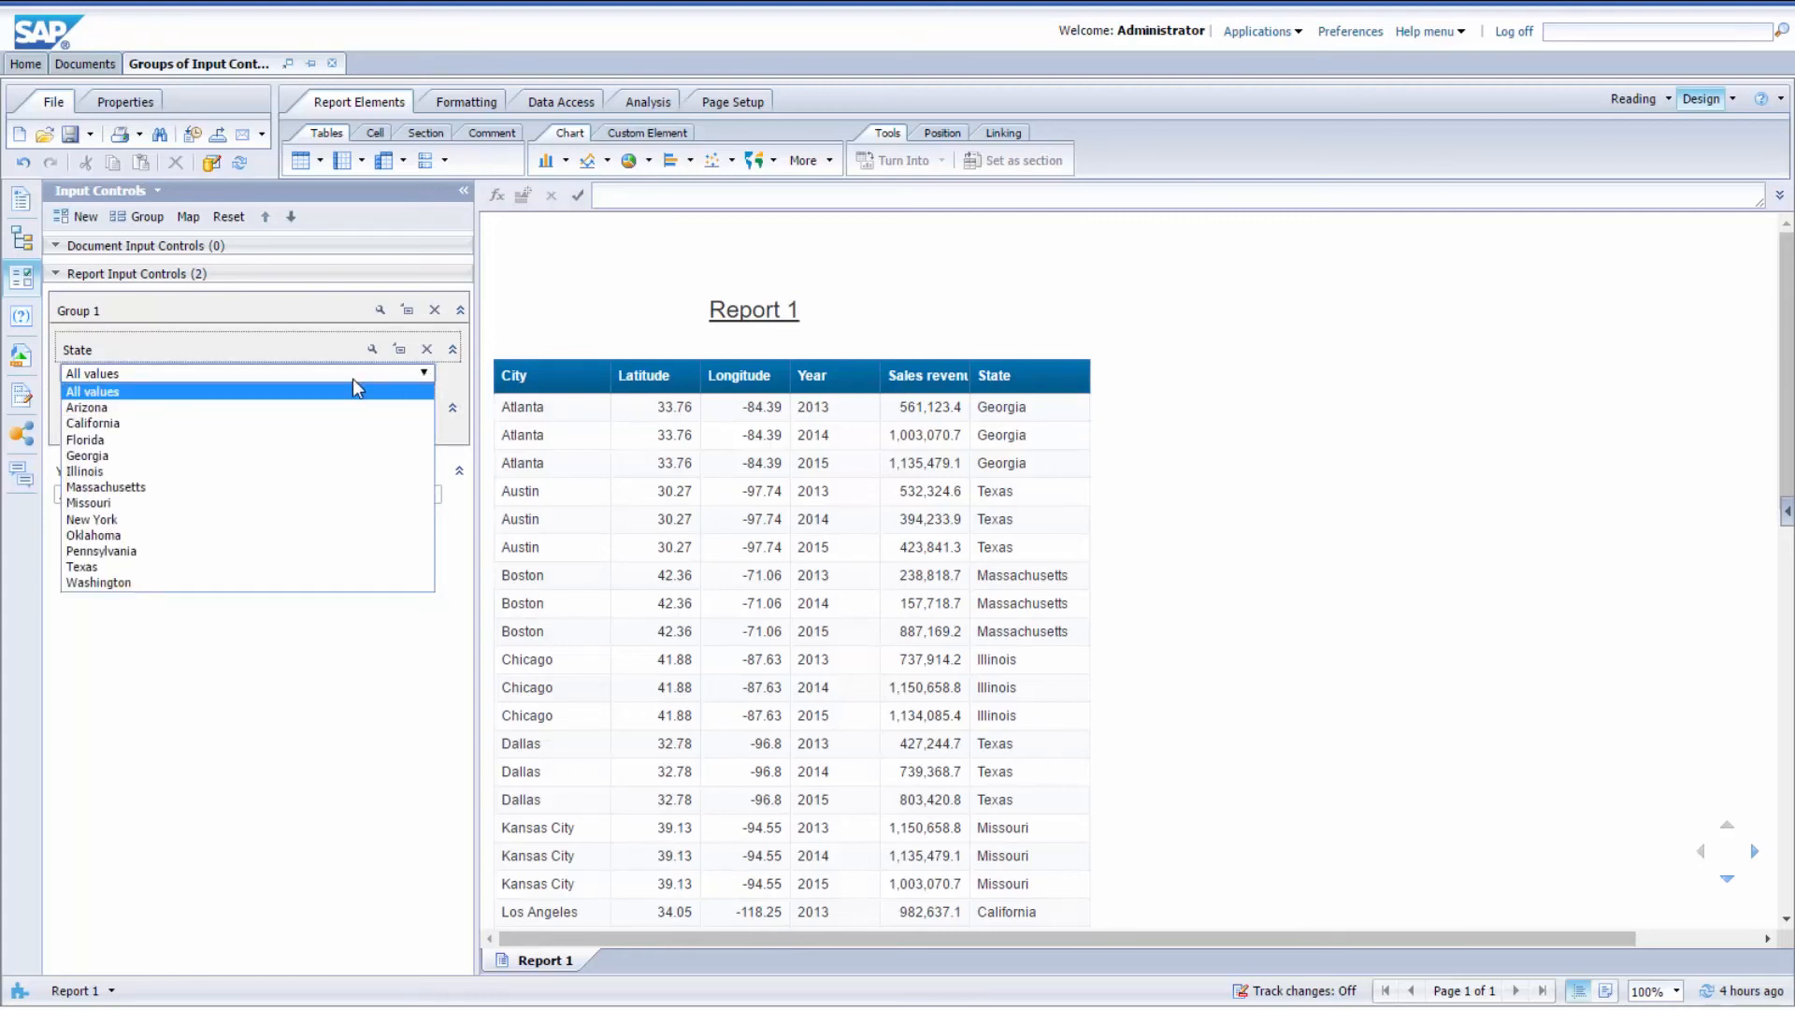
click(92, 422)
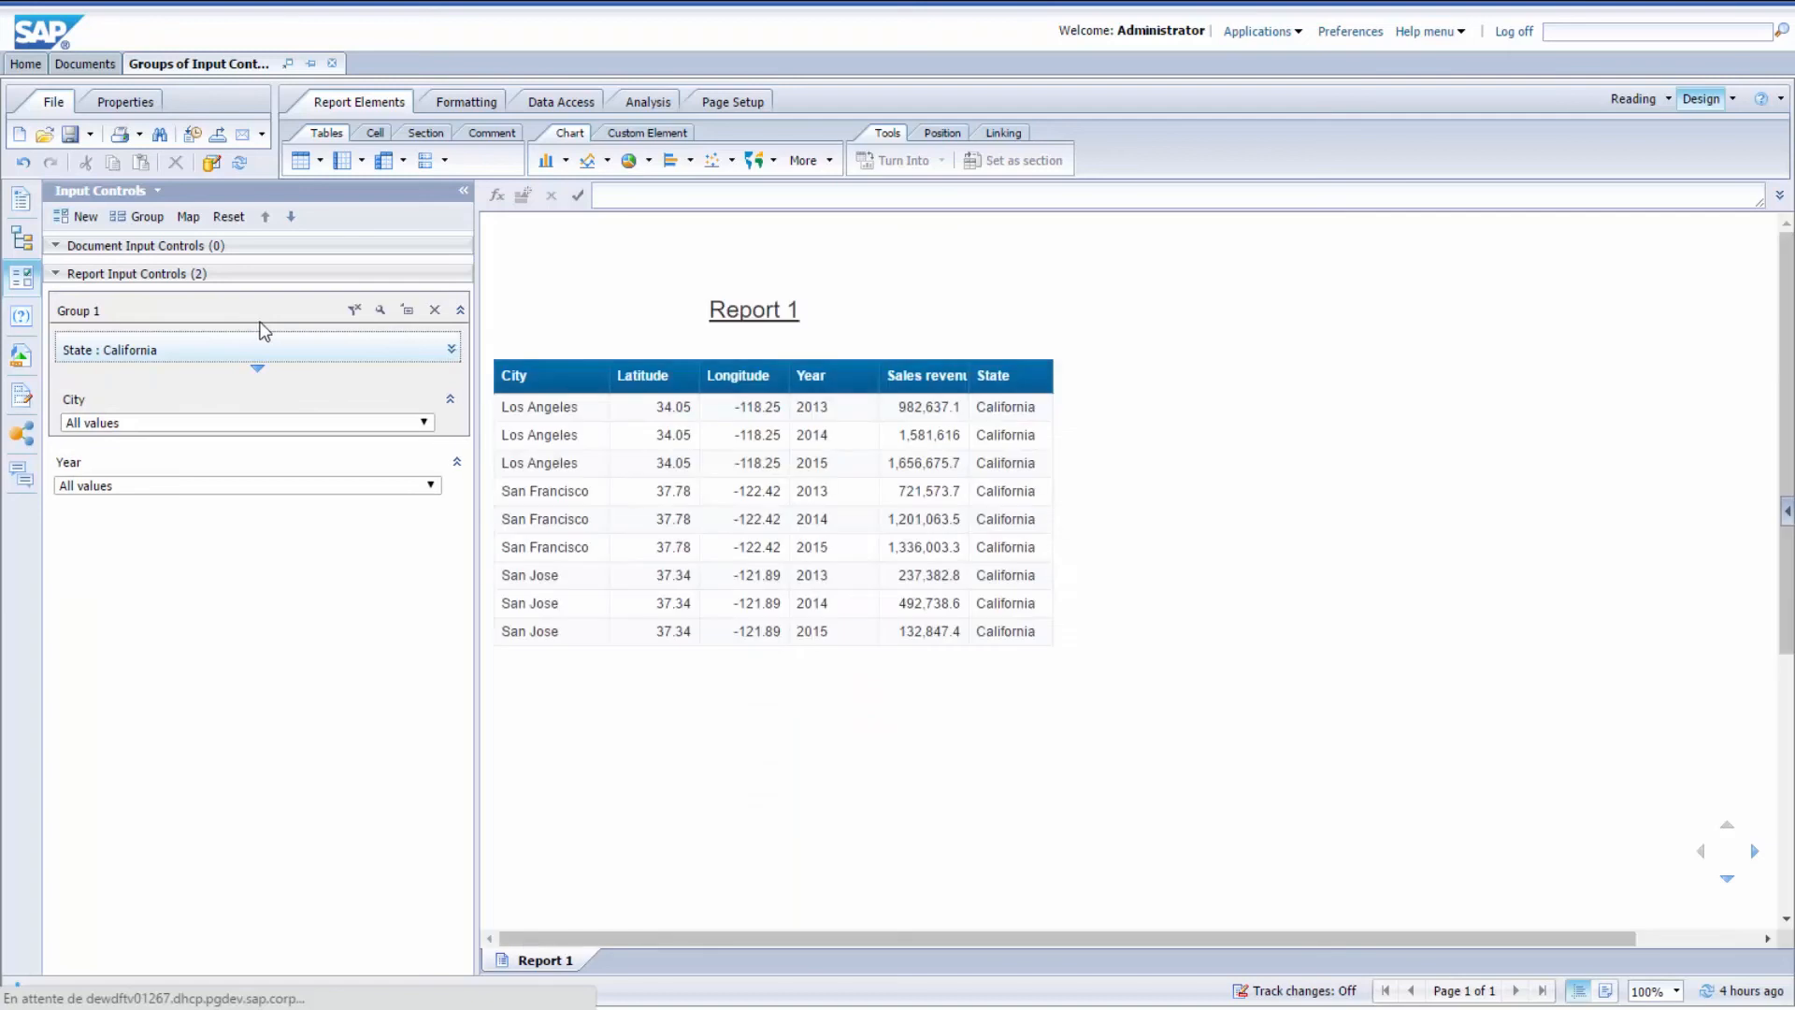
click(425, 423)
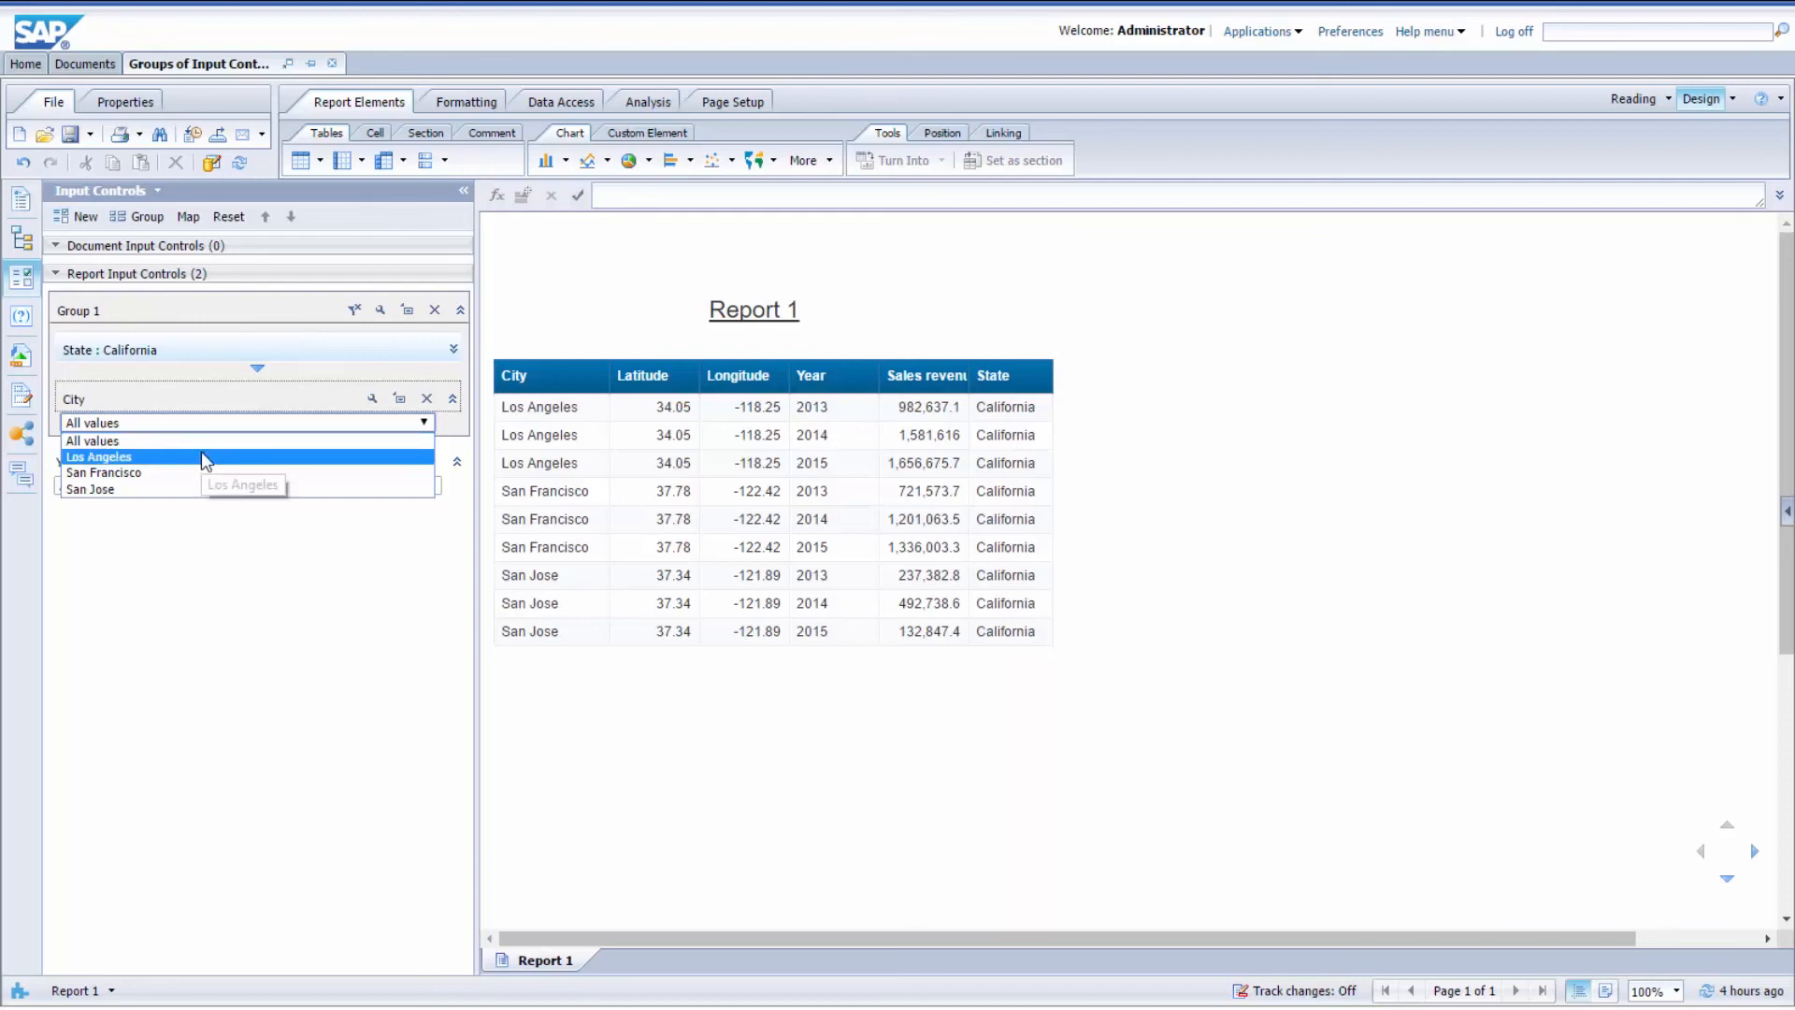
mouse_move(200, 473)
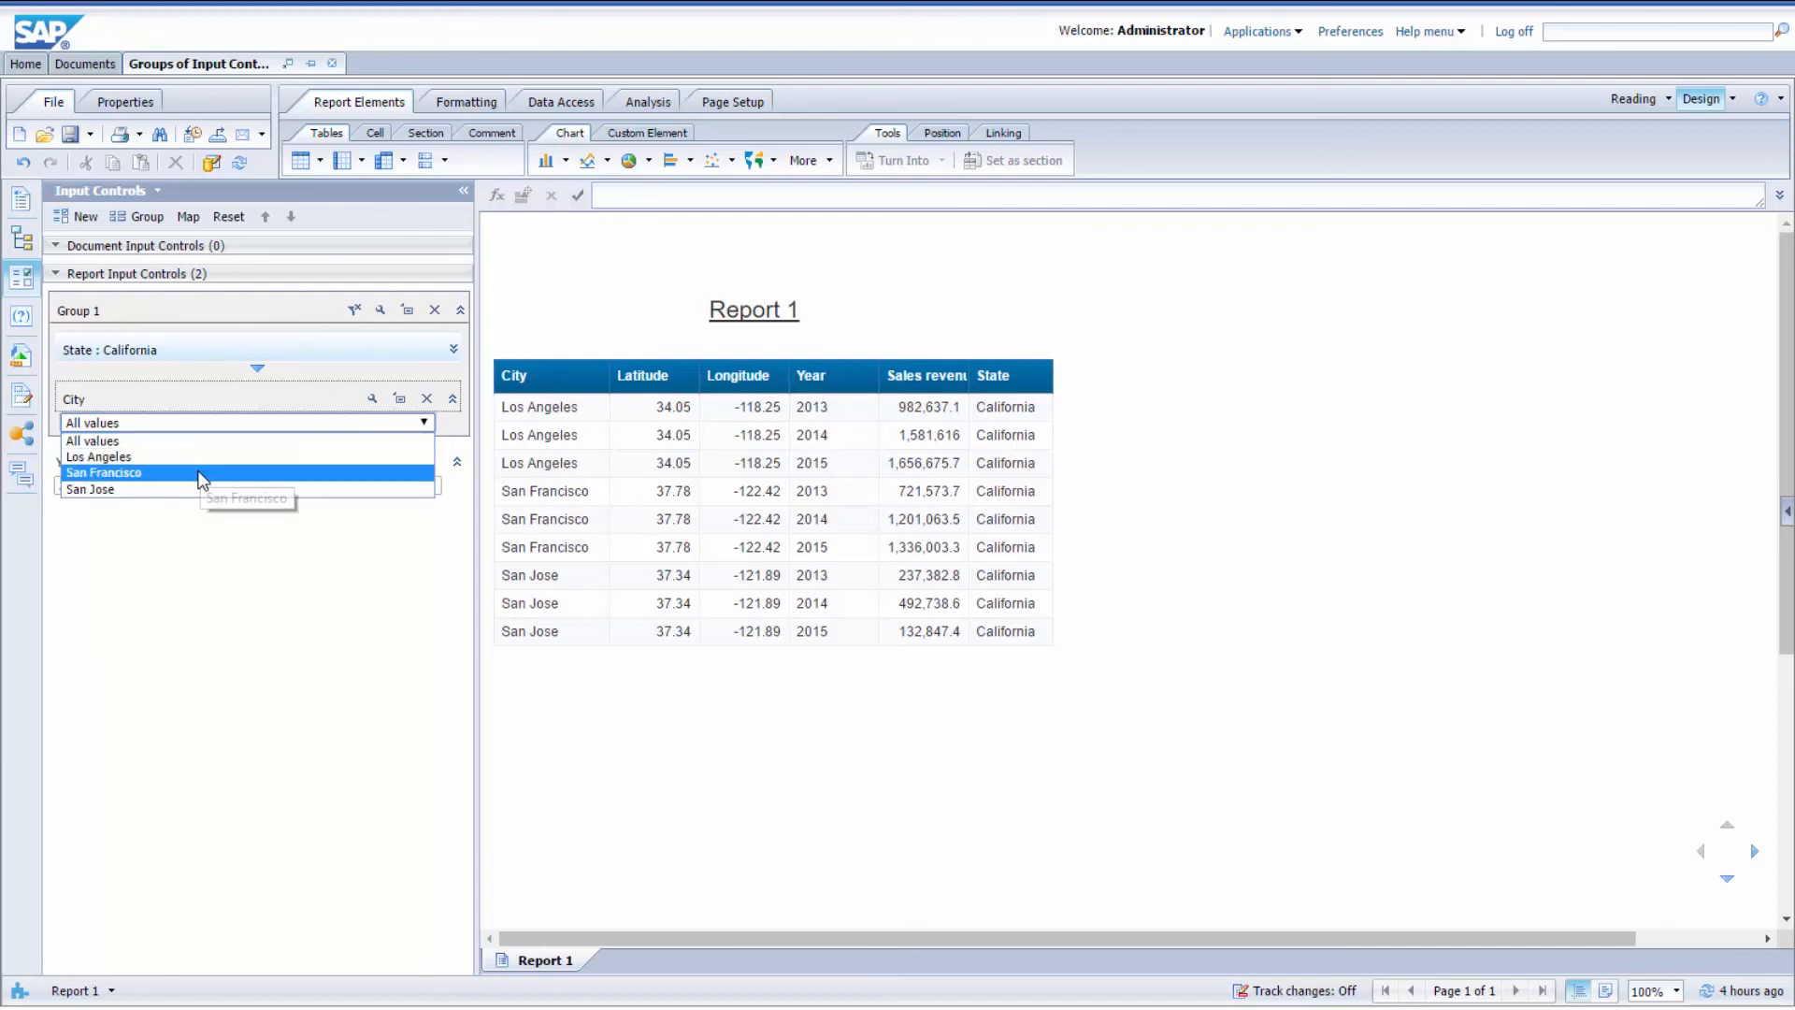
click(98, 457)
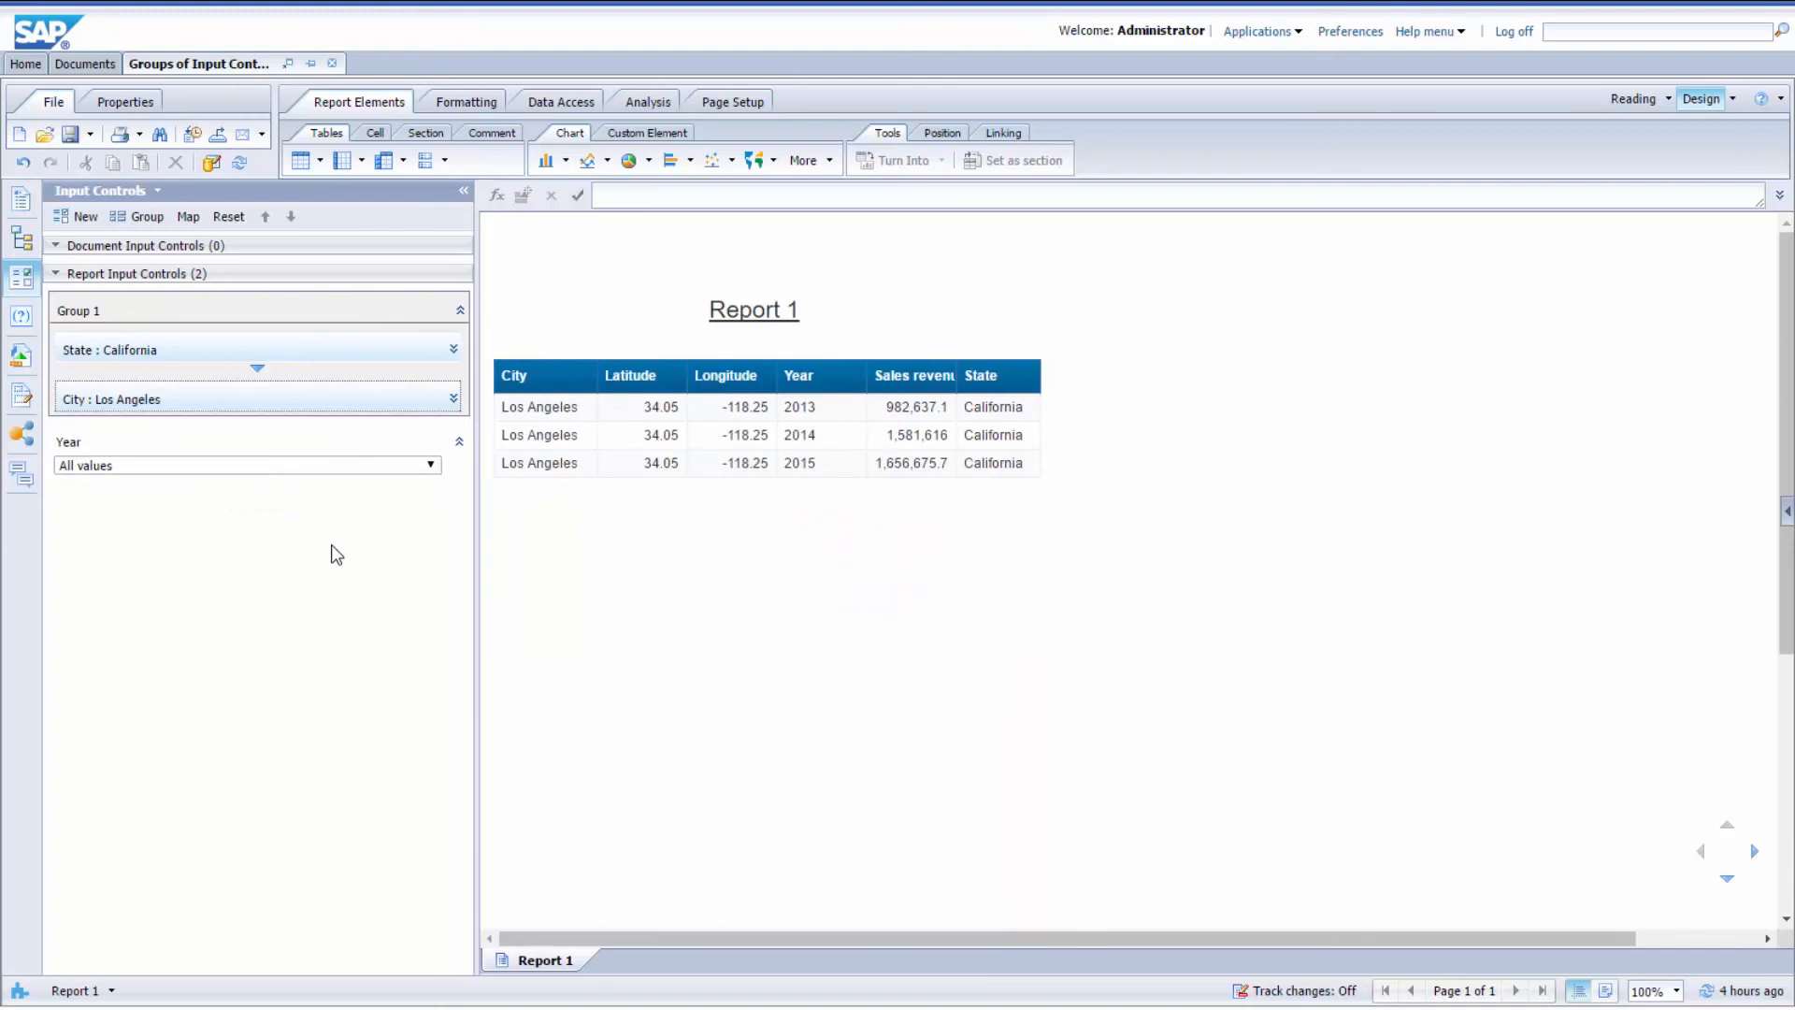
mouse_move(332, 554)
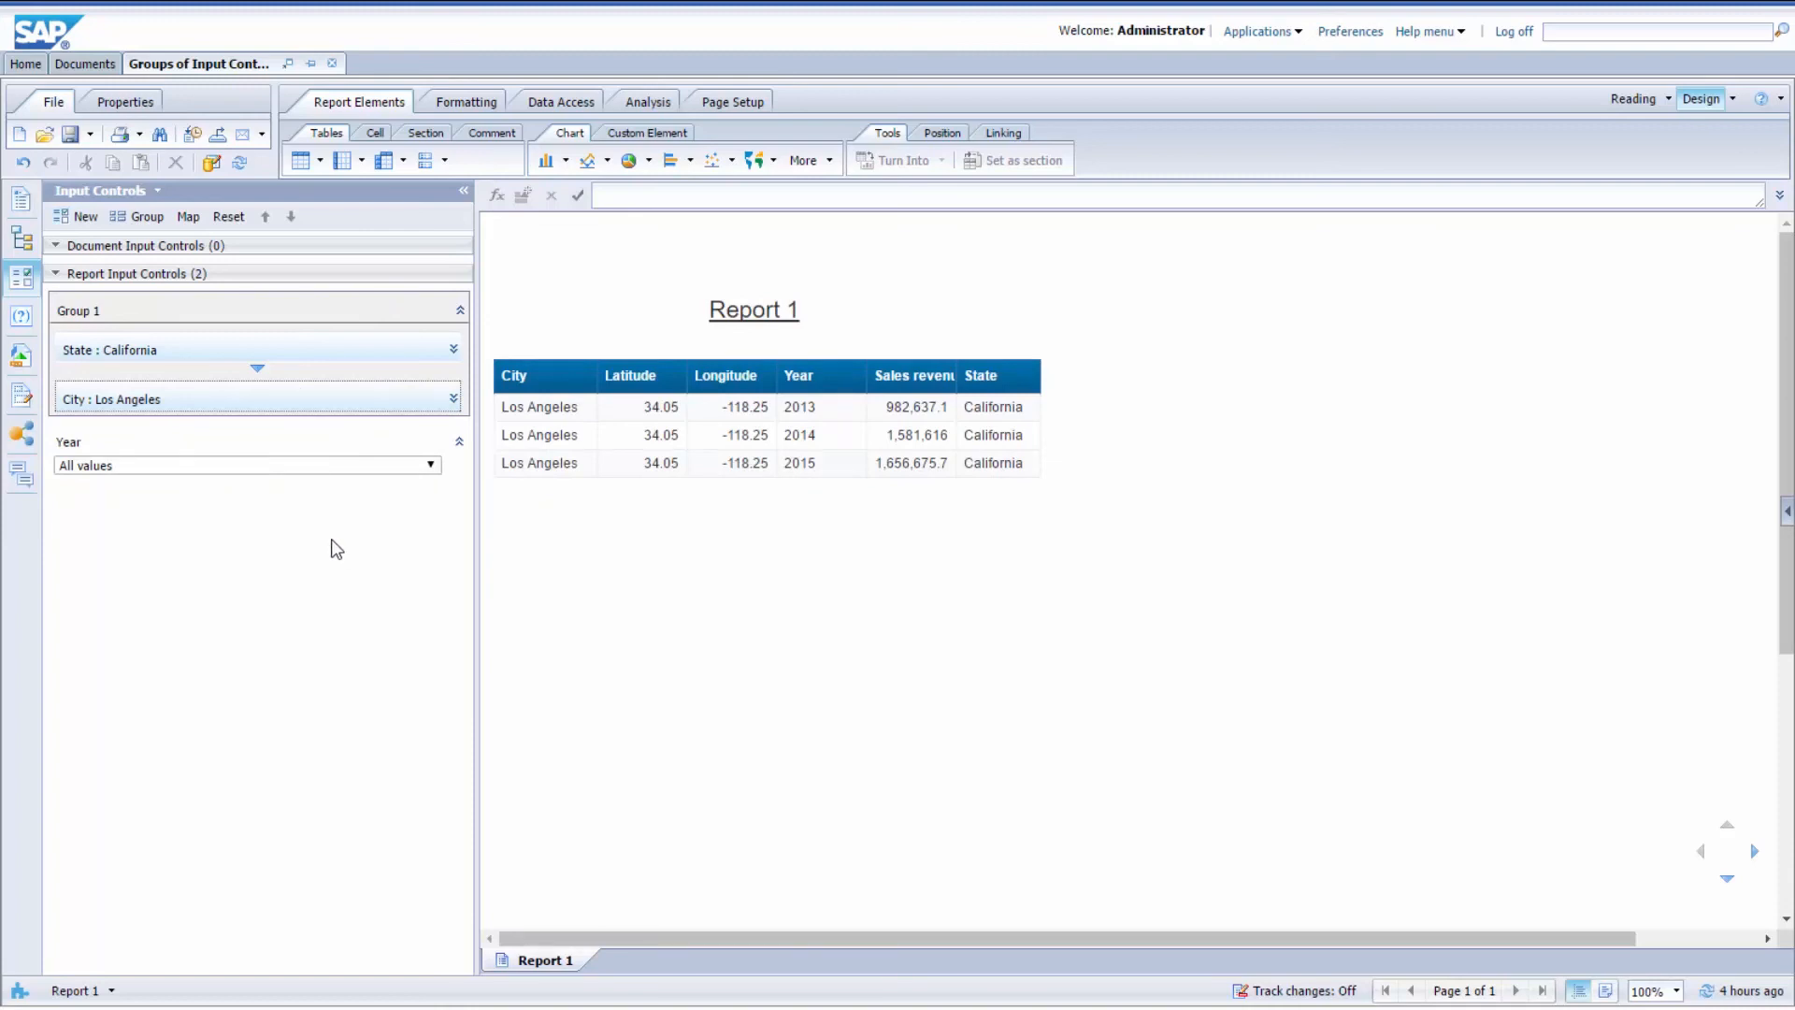
mouse_move(251, 386)
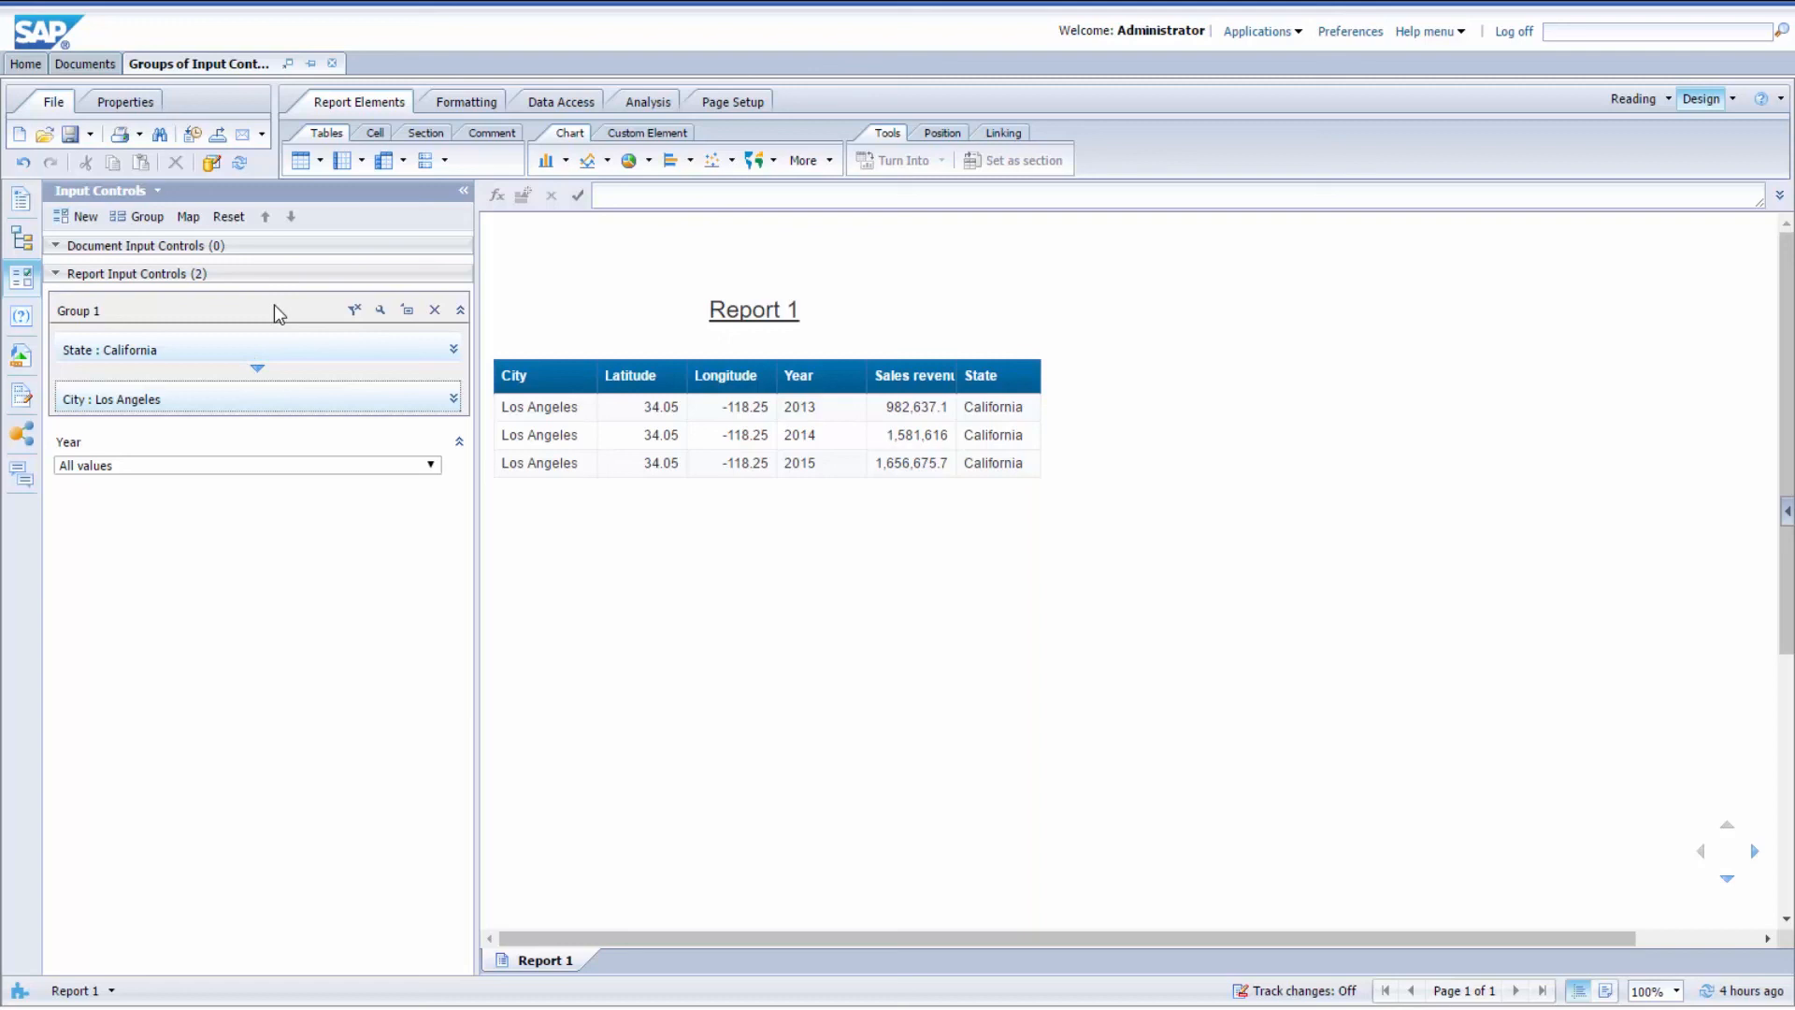
mouse_move(164, 351)
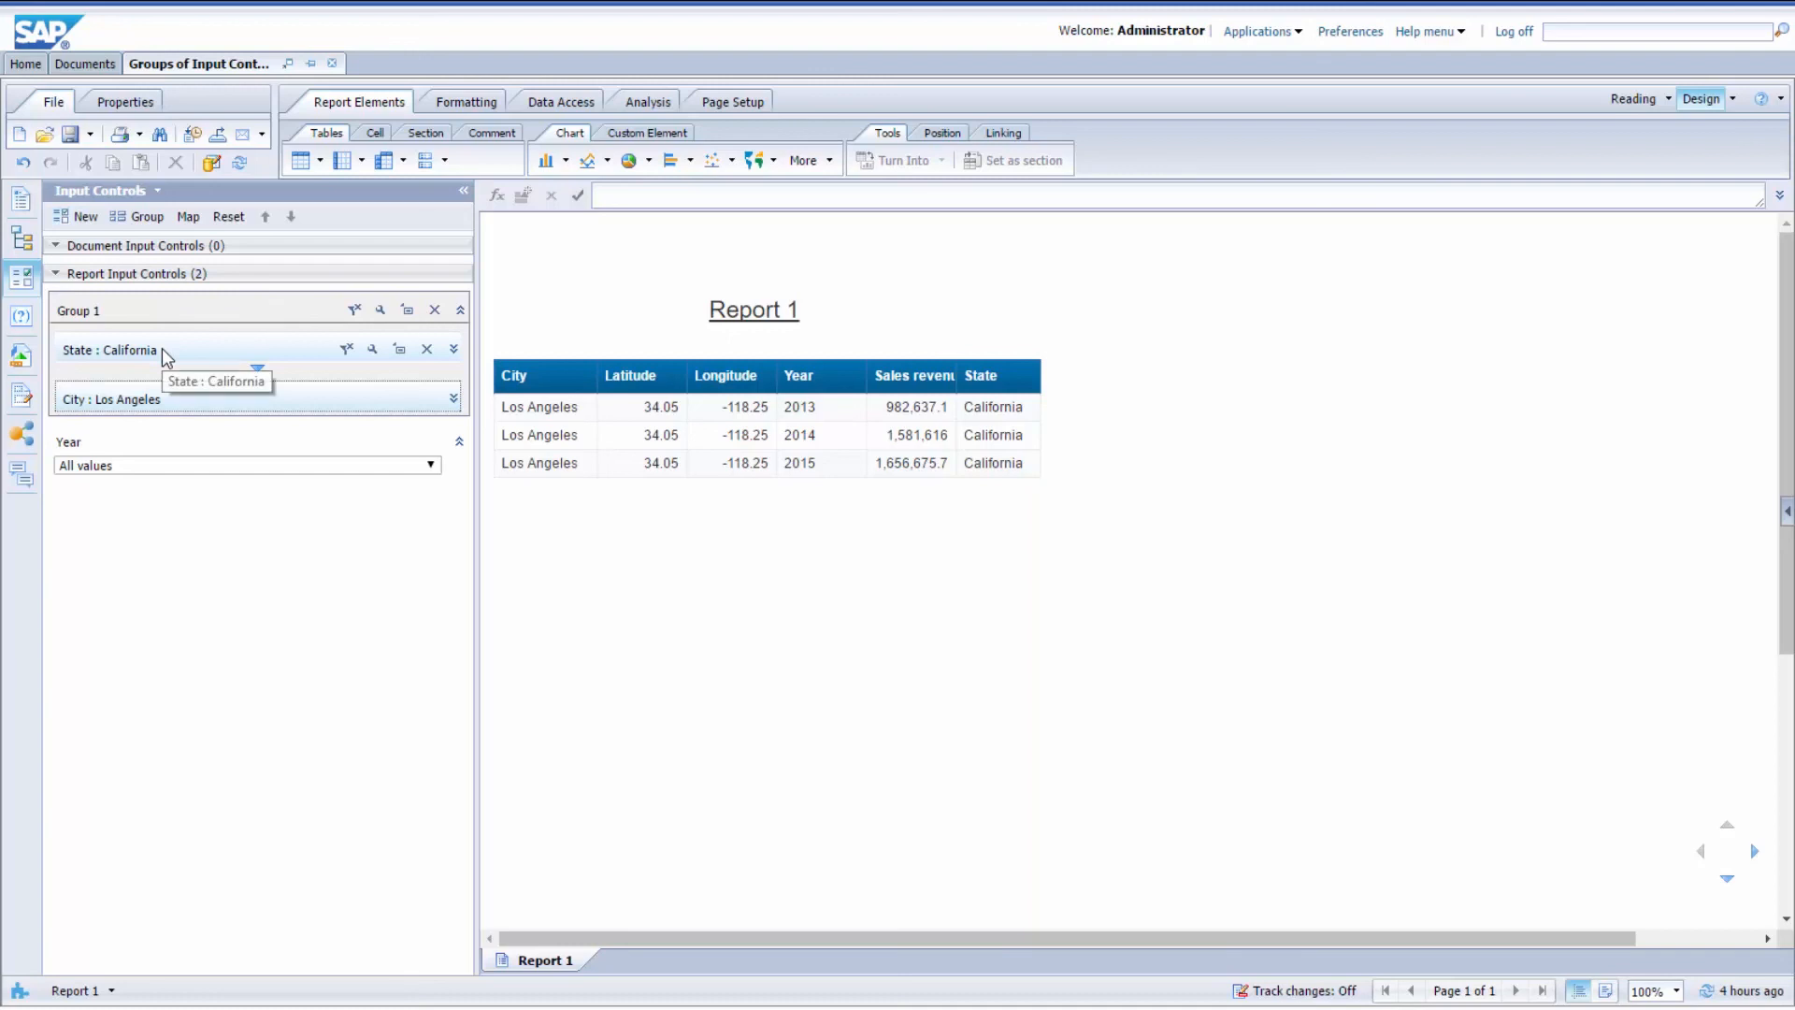
mouse_move(147, 408)
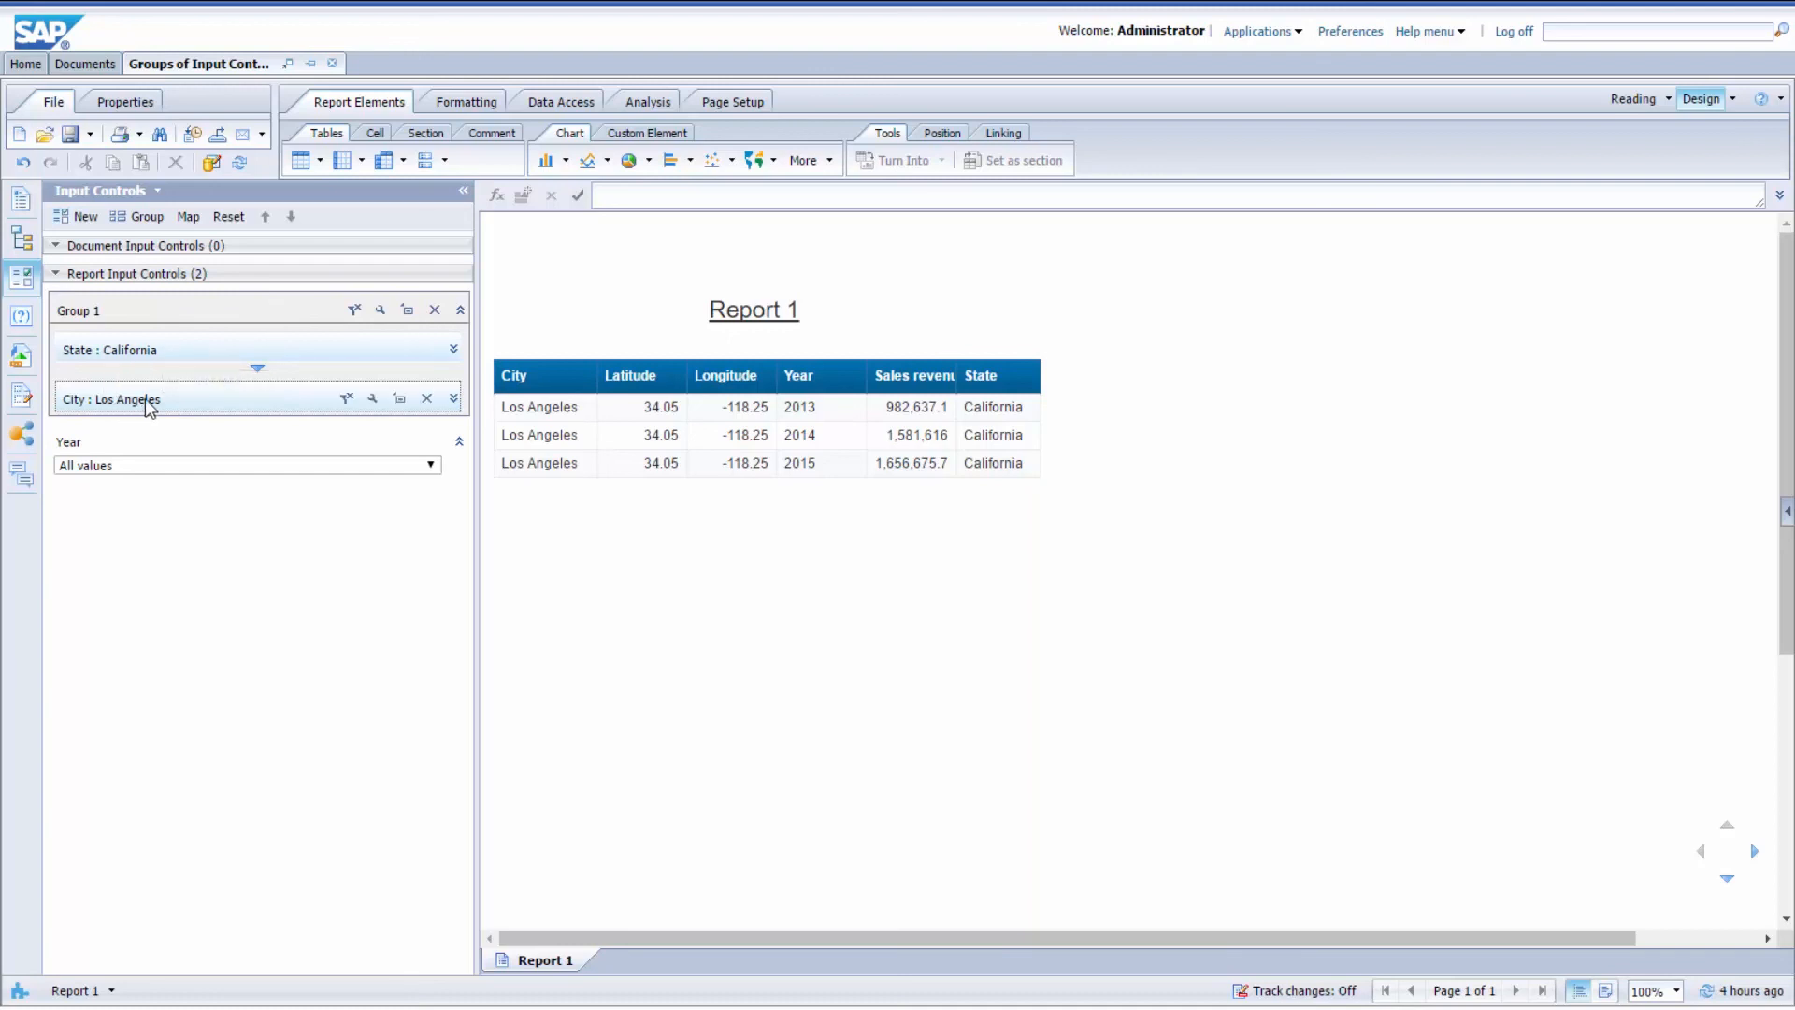
mouse_move(207, 361)
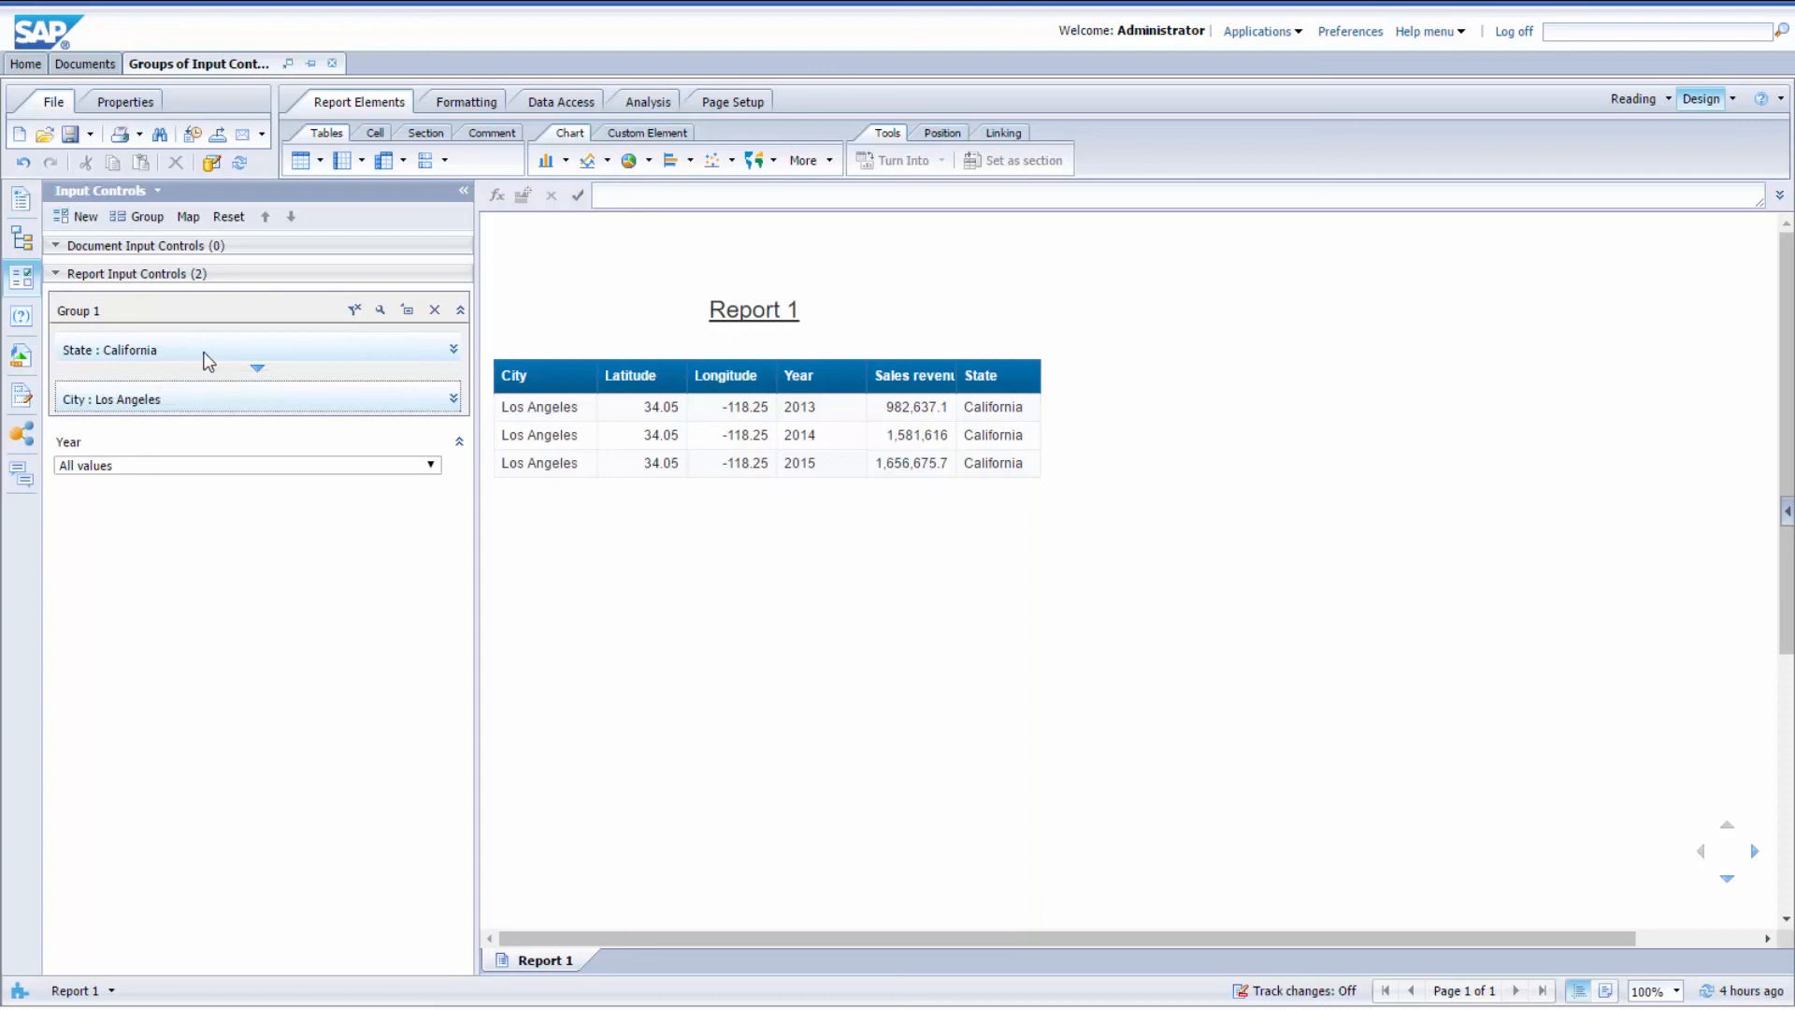
mouse_move(172, 412)
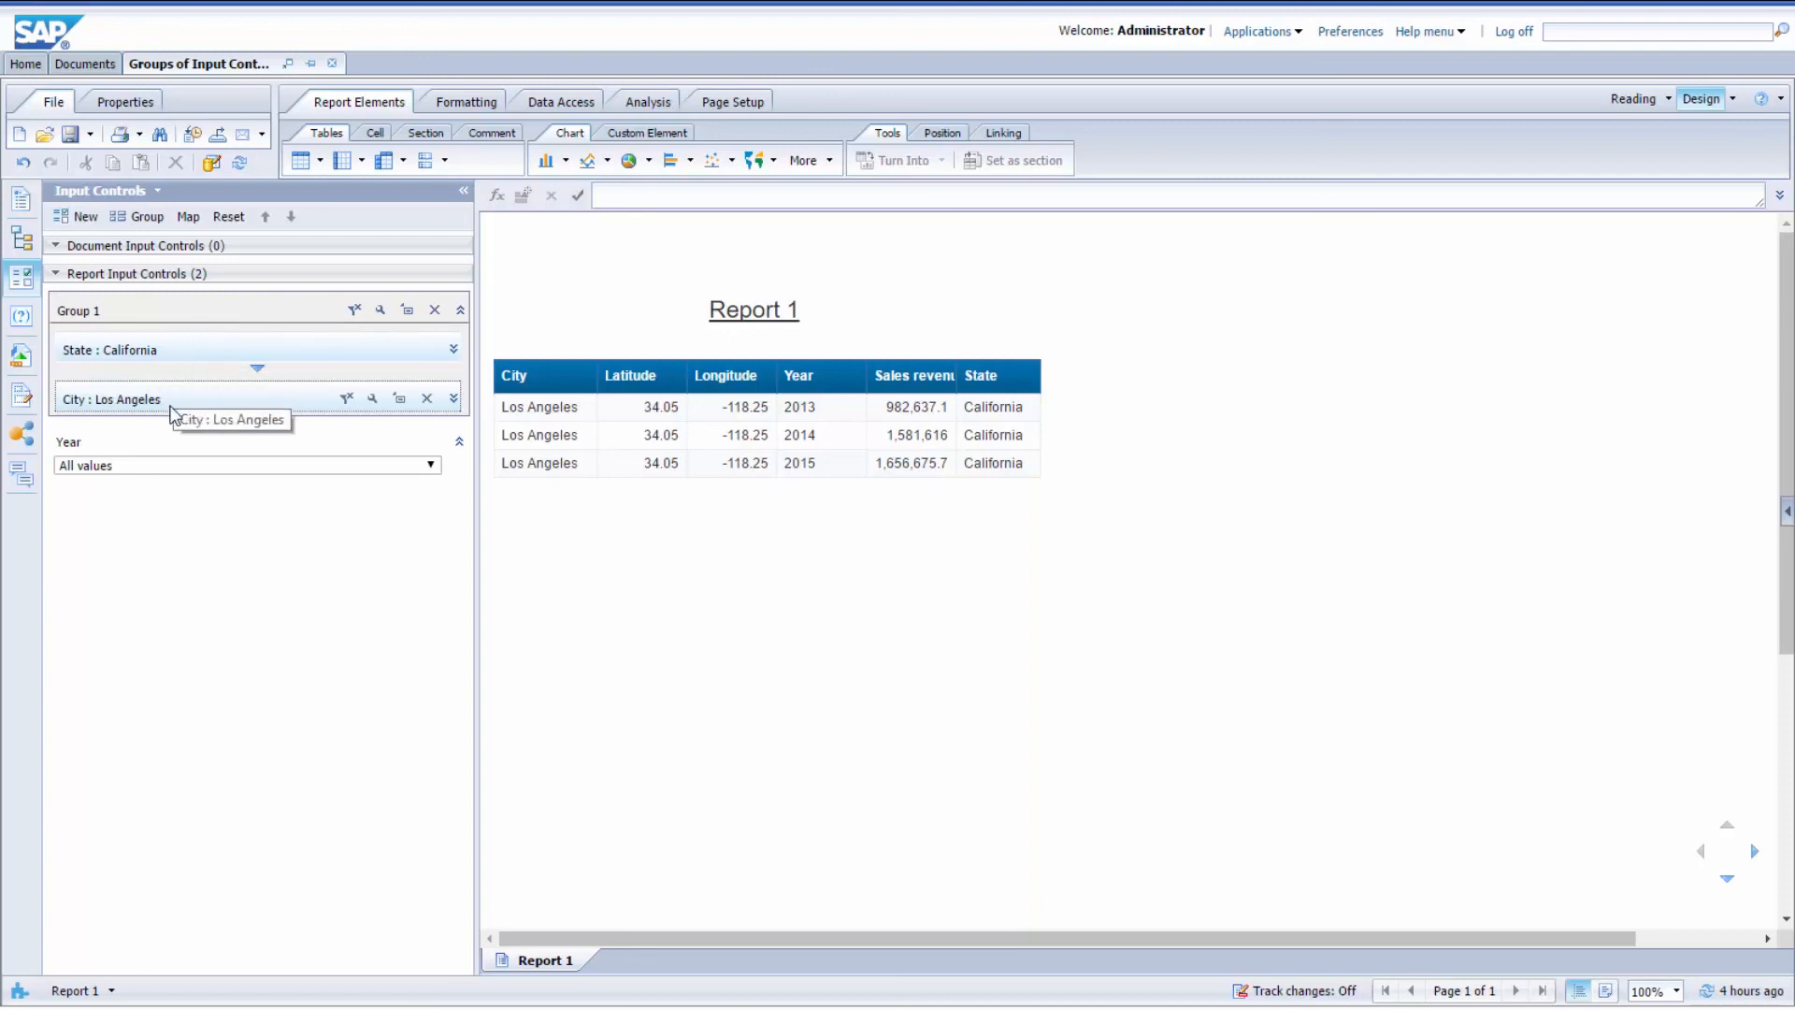
mouse_move(290, 310)
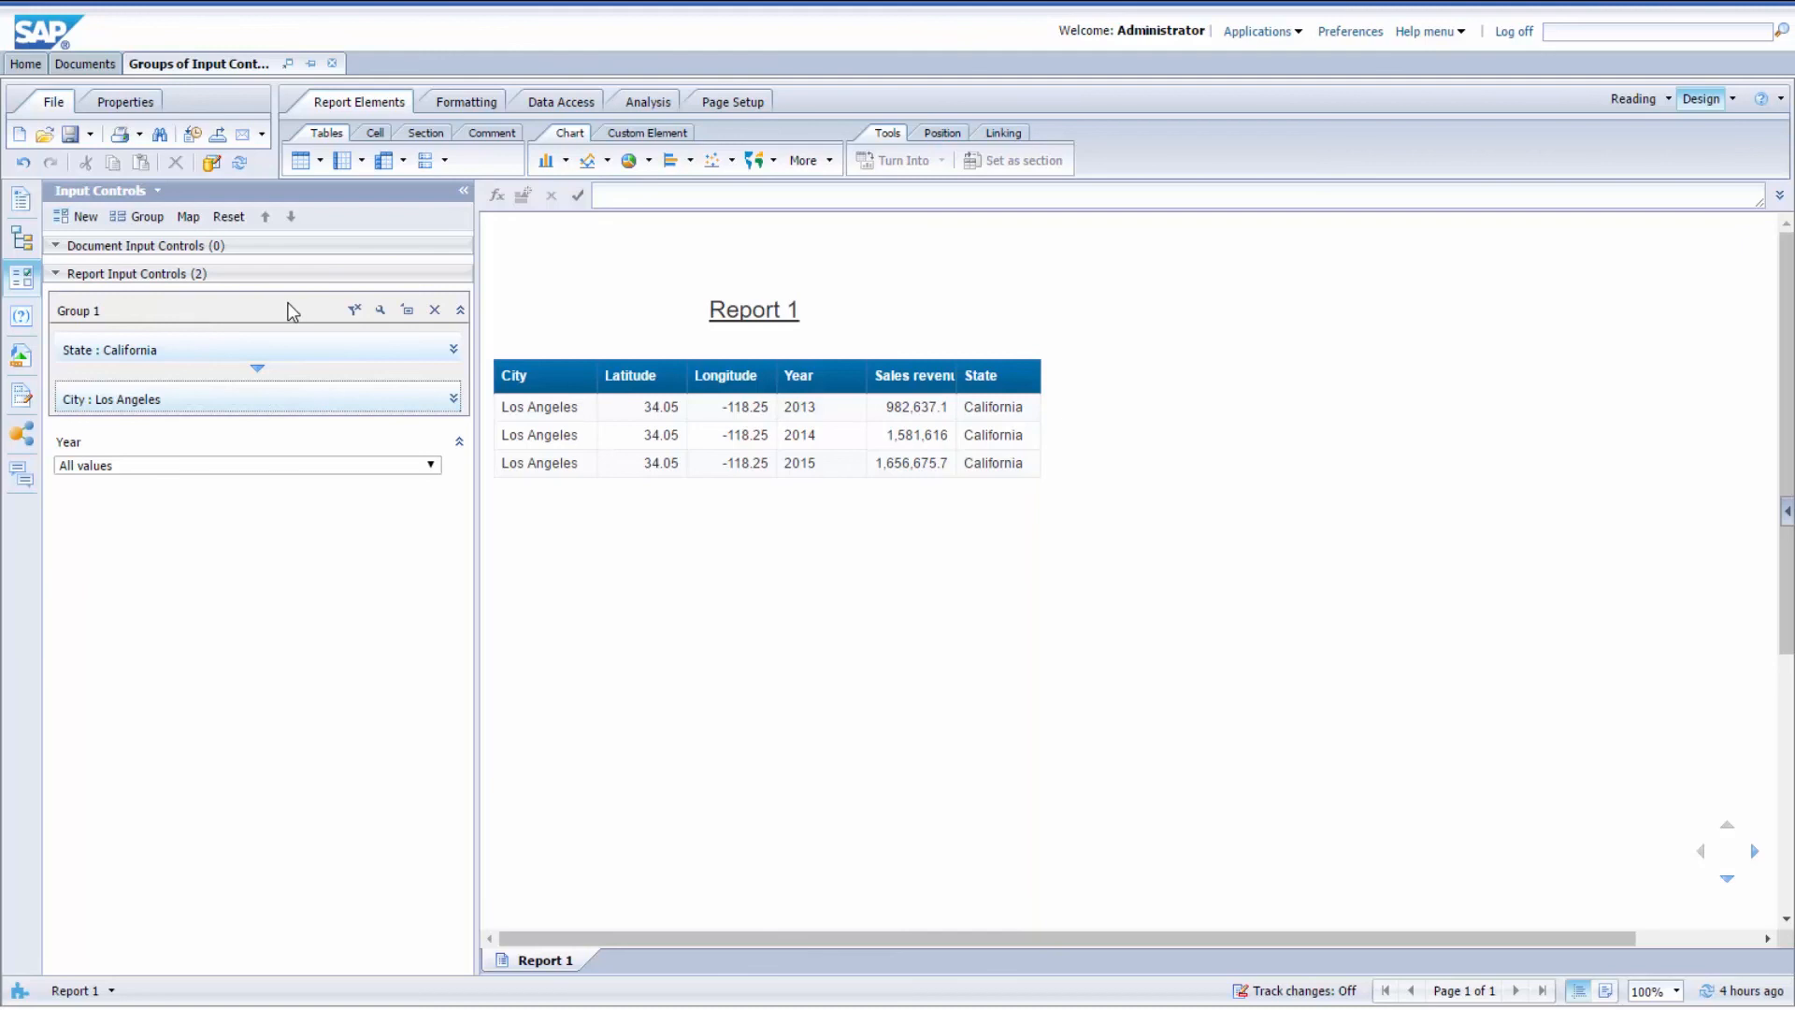